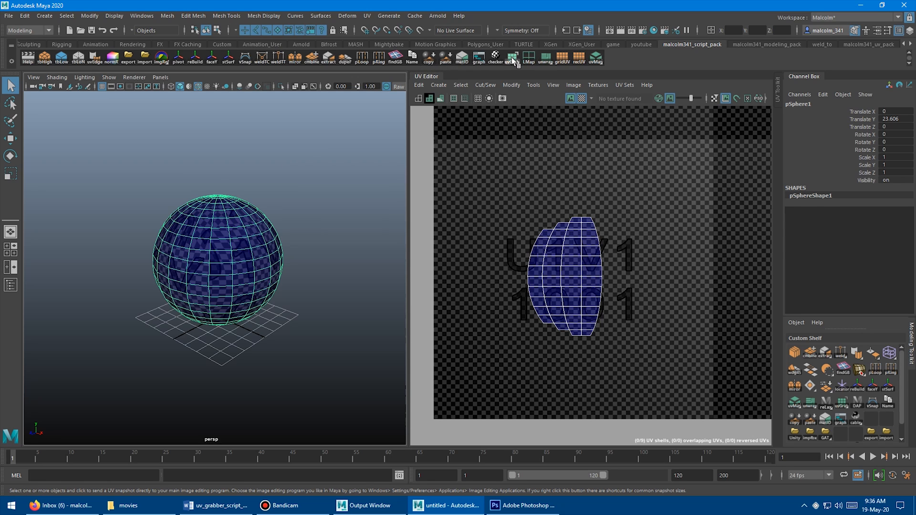
- Load the uvGrabber v1.5 toolbox from the custom script shelf
{"action": "left_click", "coordinate": [509, 58]}
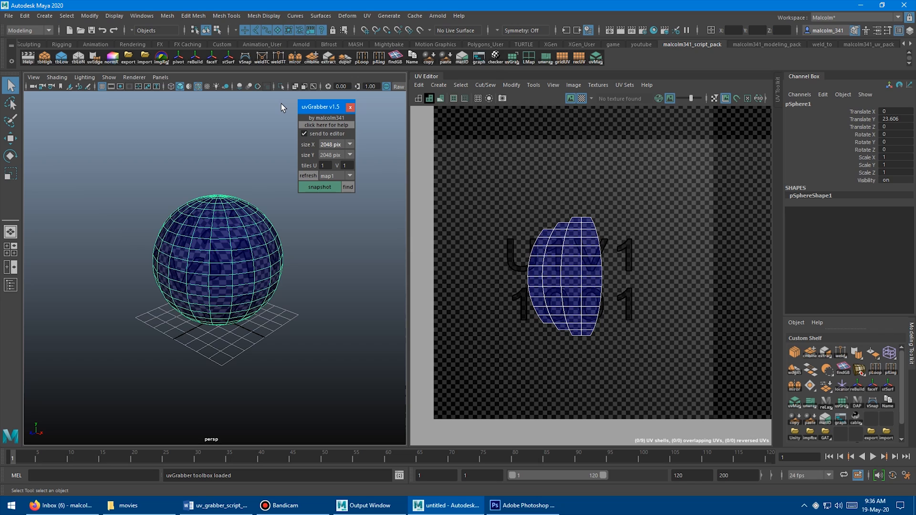
{"action": "mouse_move", "coordinate": [263, 133]}
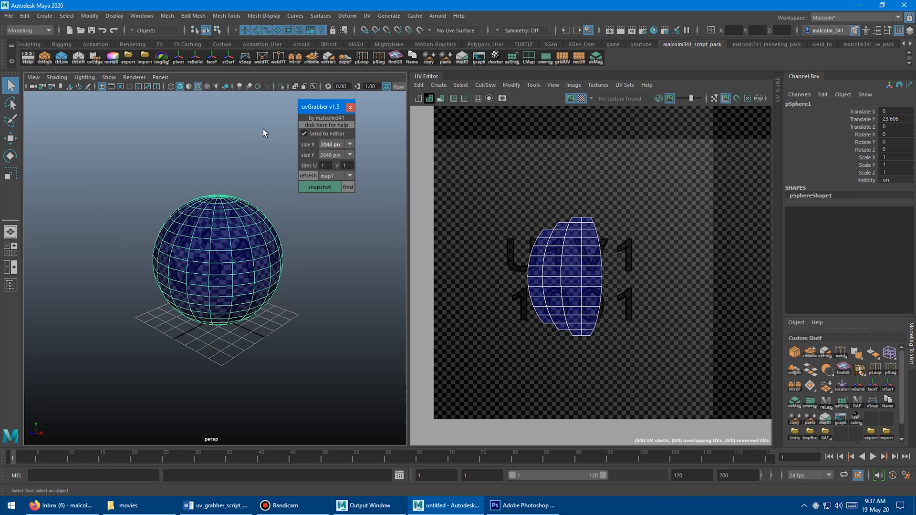
{"action": "mouse_move", "coordinate": [270, 116]}
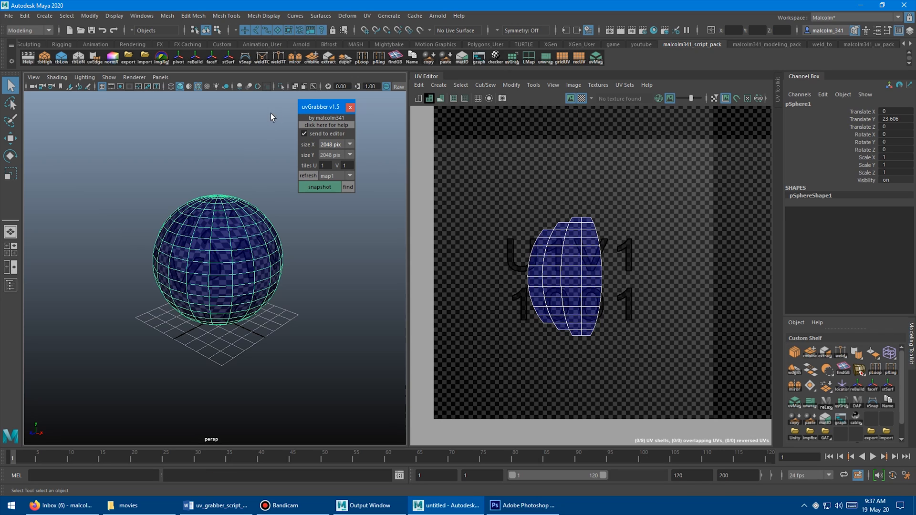
{"action": "mouse_move", "coordinate": [248, 140]}
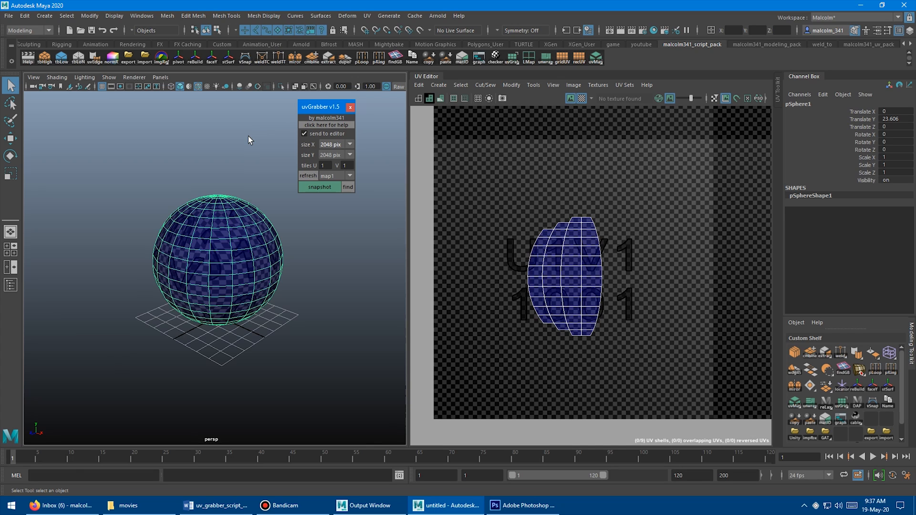
{"action": "mouse_move", "coordinate": [206, 157]}
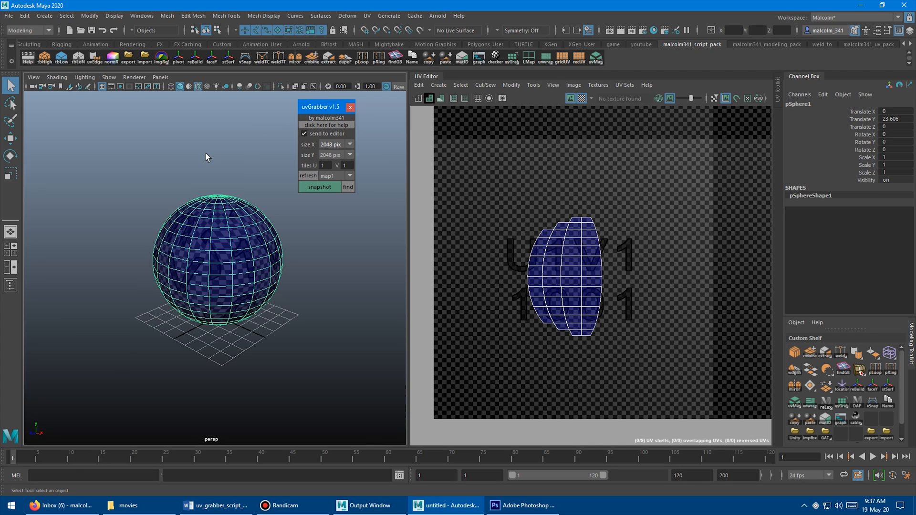
{"action": "mouse_move", "coordinate": [230, 126]}
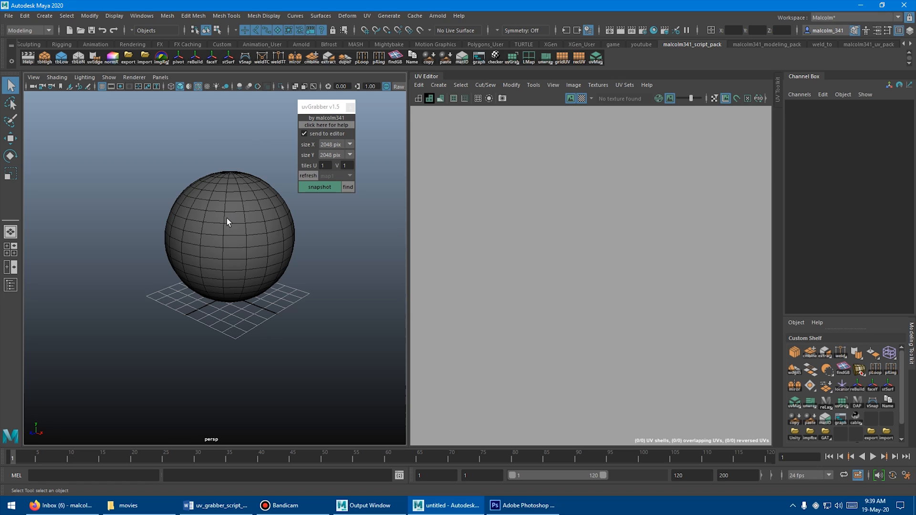
- Refresh the sphere's UV sets and snapshot a 512 × 512 UV image to Photoshop
{"action": "left_click", "coordinate": [319, 176]}
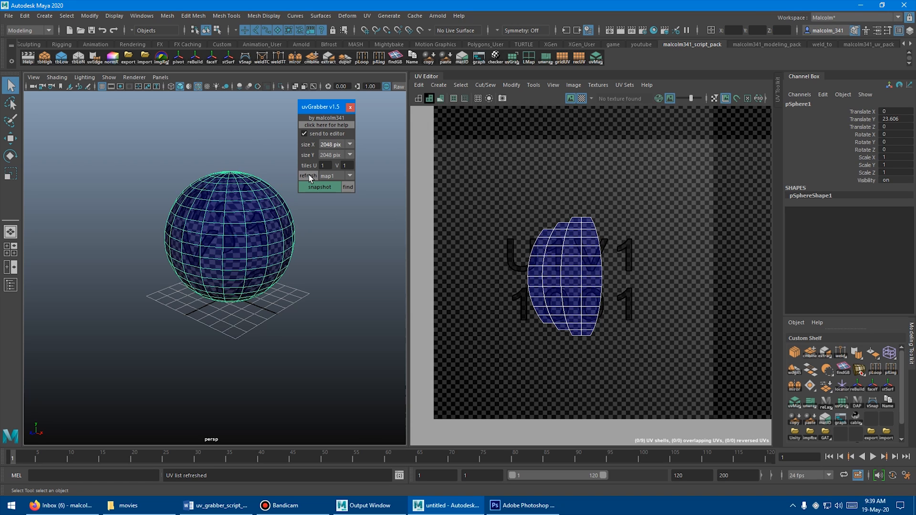
{"action": "mouse_move", "coordinate": [316, 149]}
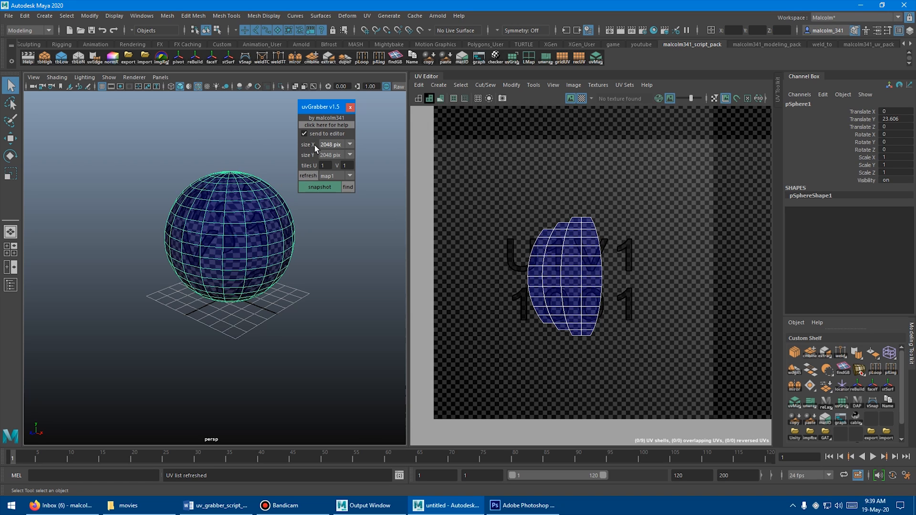
{"action": "left_click", "coordinate": [329, 144]}
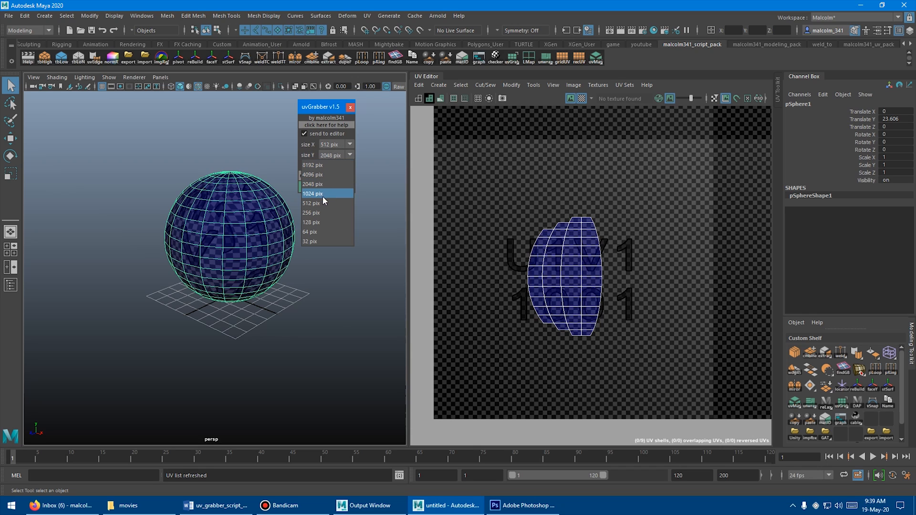
{"action": "left_click", "coordinate": [310, 203]}
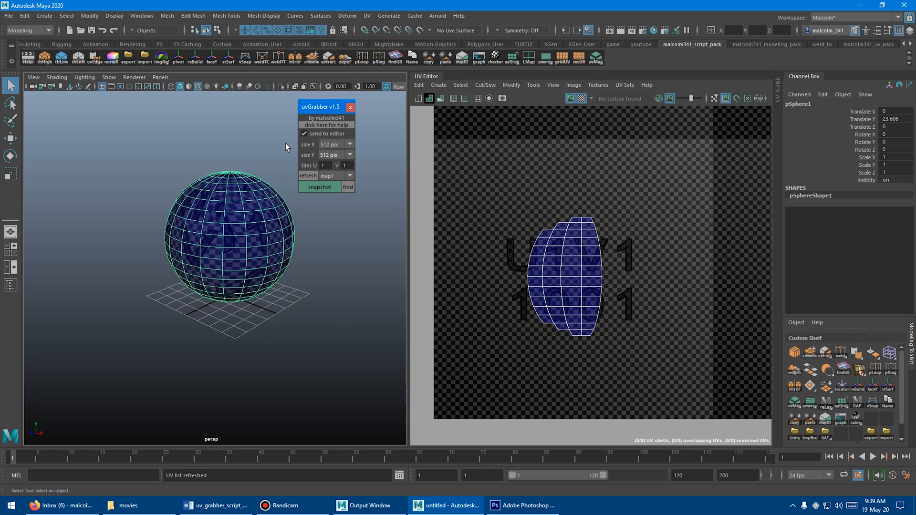
{"action": "mouse_move", "coordinate": [282, 155]}
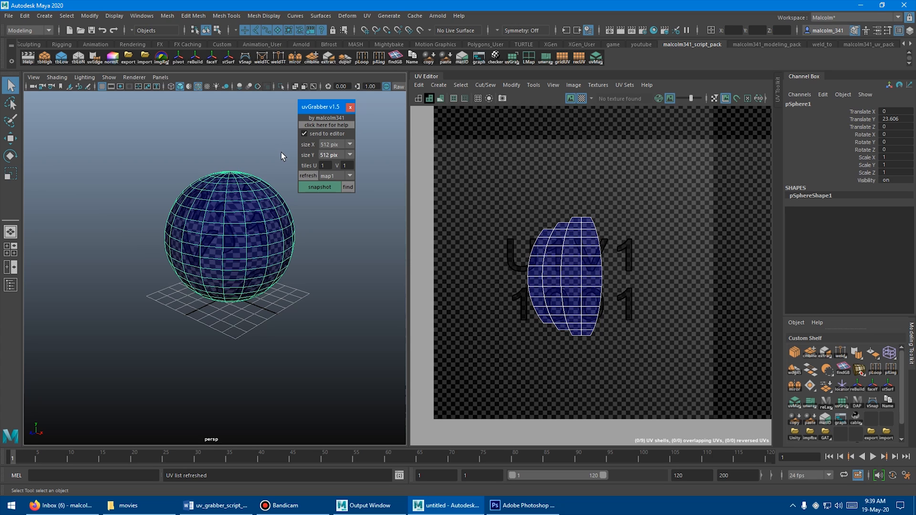
{"action": "left_click", "coordinate": [522, 506]}
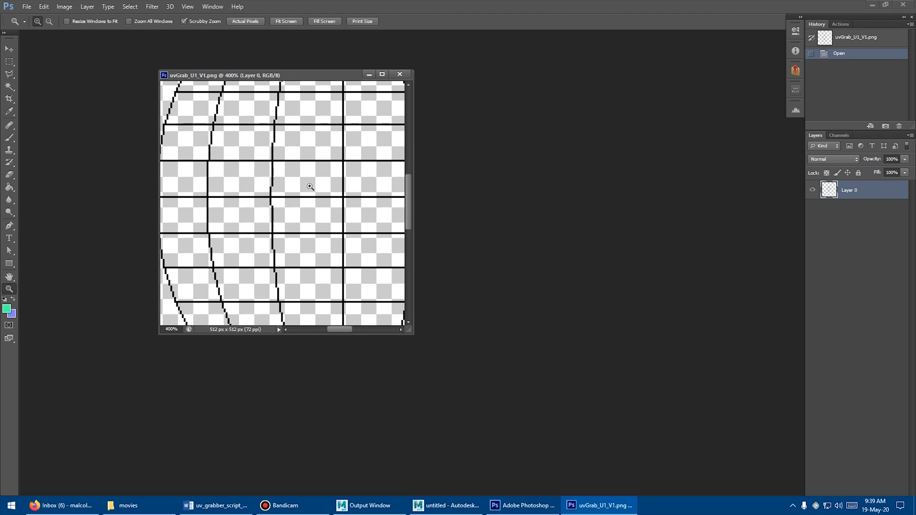
{"action": "mouse_move", "coordinate": [346, 192]}
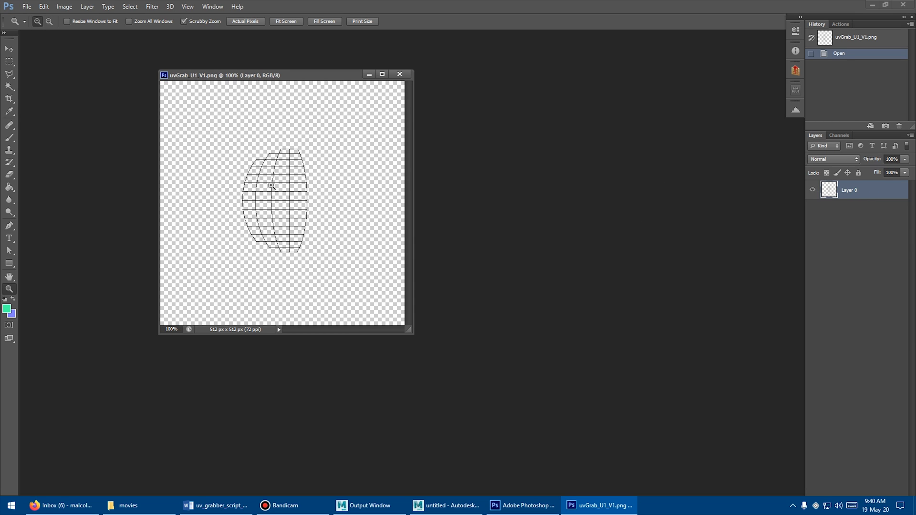
{"action": "mouse_move", "coordinate": [331, 187]}
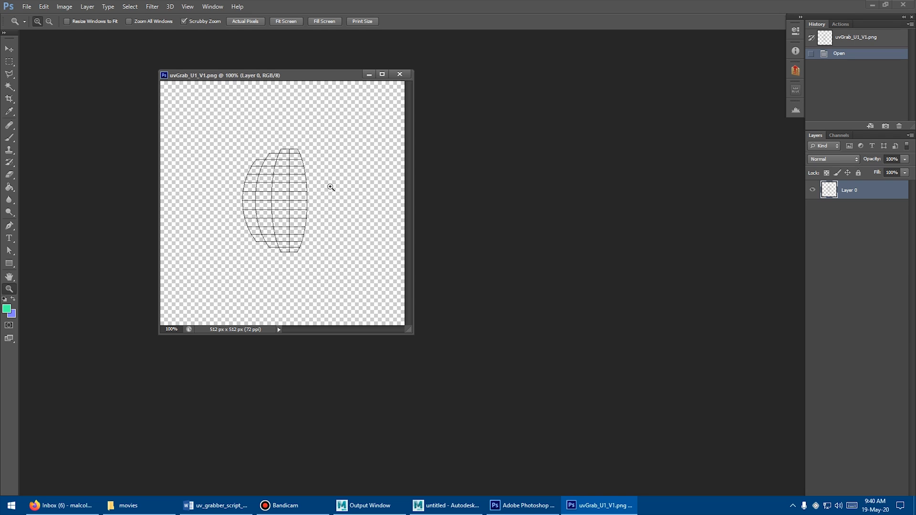
{"action": "mouse_move", "coordinate": [241, 175]}
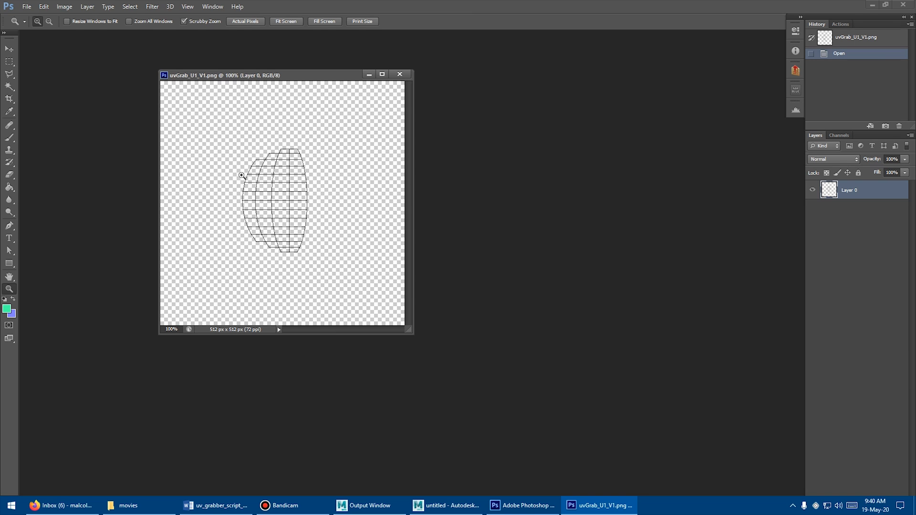
{"action": "mouse_move", "coordinate": [217, 175]}
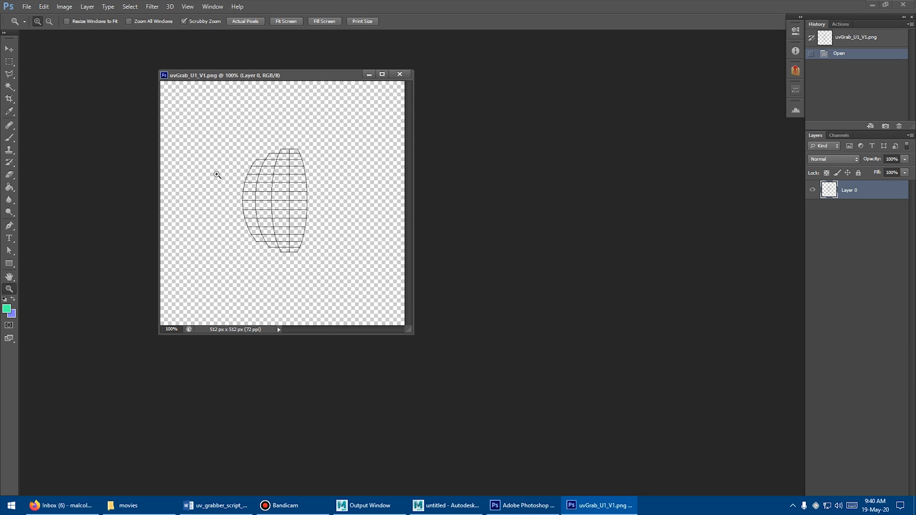
- Return from the Photoshop snapshot view to the Maya scene
{"action": "left_click", "coordinate": [445, 506]}
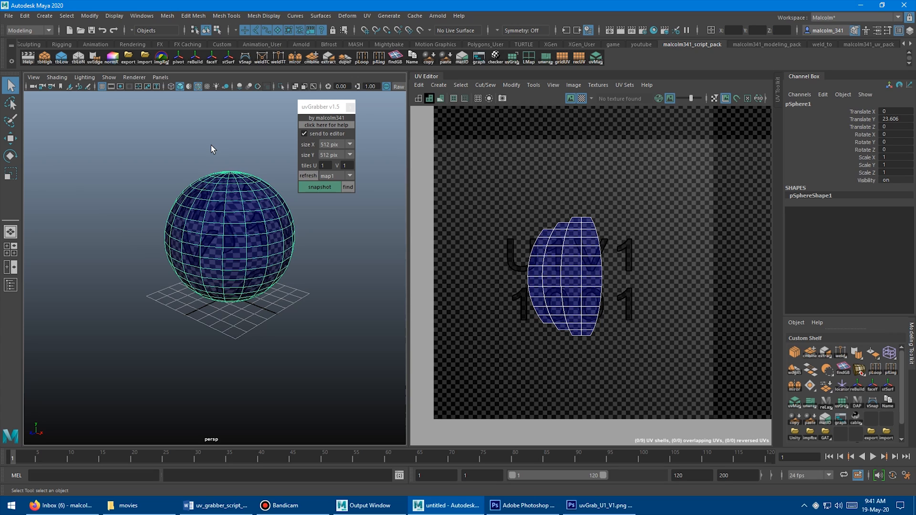
{"action": "mouse_move", "coordinate": [227, 170]}
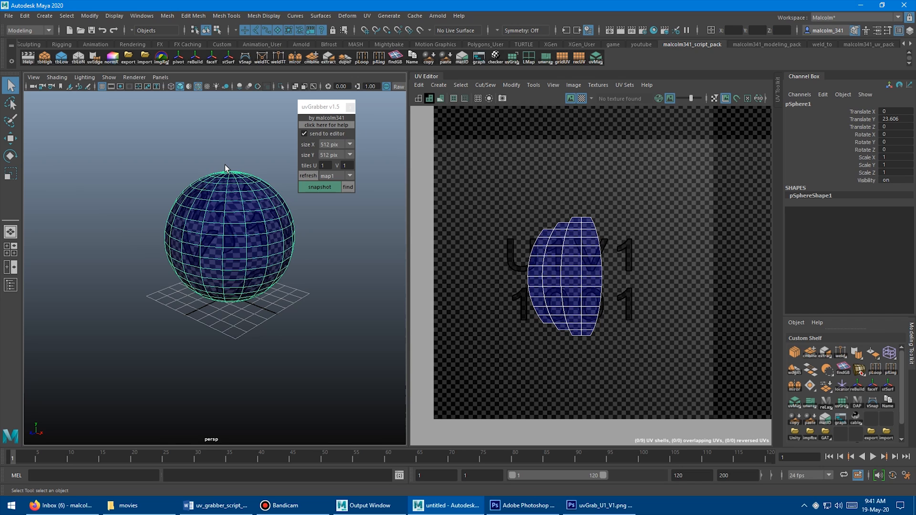
{"action": "mouse_move", "coordinate": [303, 194]}
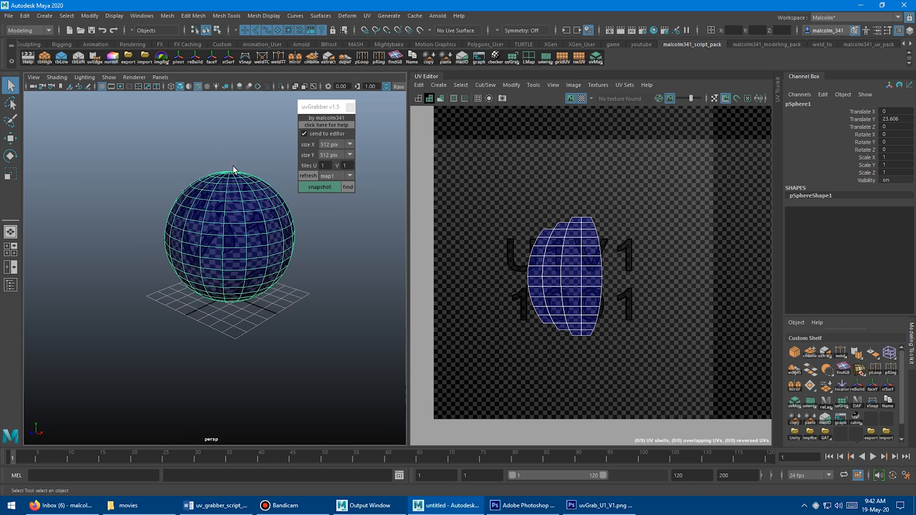
{"action": "mouse_move", "coordinate": [244, 172]}
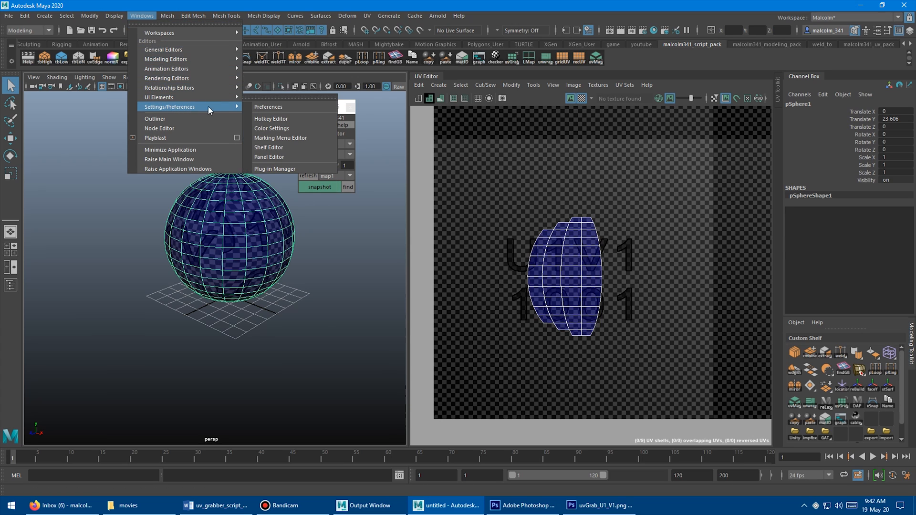
- Confirm Photoshop.exe as editor for PSD and other image files in Applications preferences and save
{"action": "left_click", "coordinate": [268, 106]}
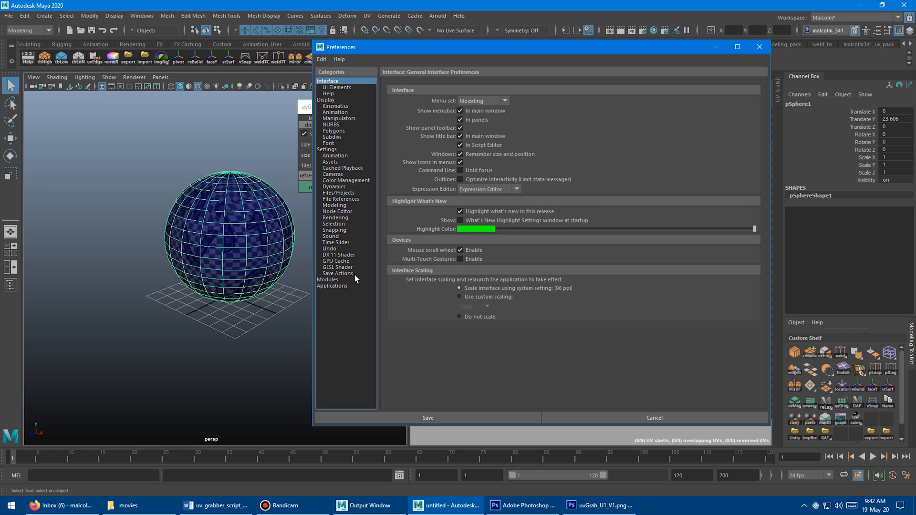
{"action": "left_click", "coordinate": [332, 286]}
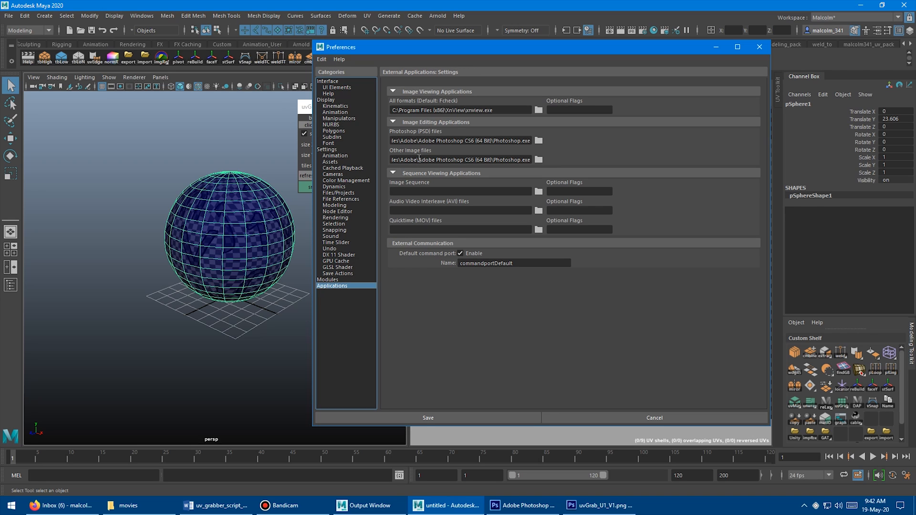
{"action": "mouse_move", "coordinate": [429, 126]}
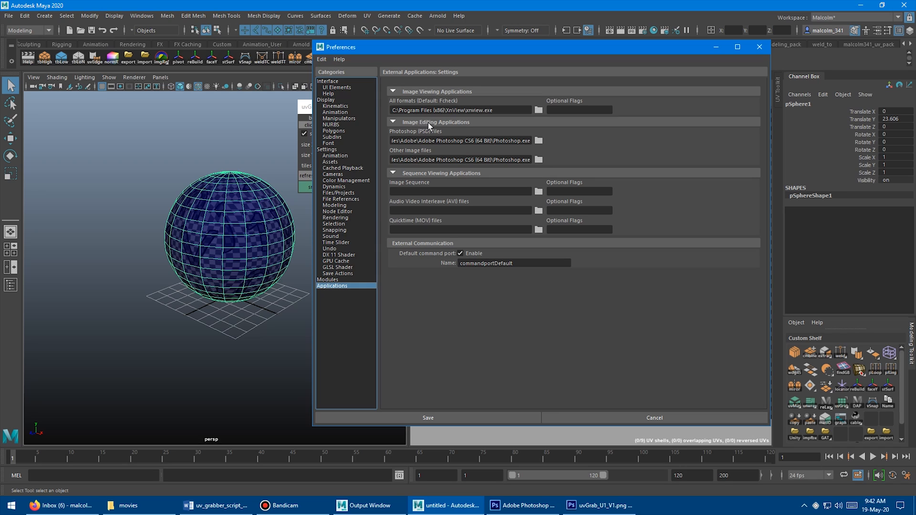
{"action": "triple_click", "coordinate": [460, 141]}
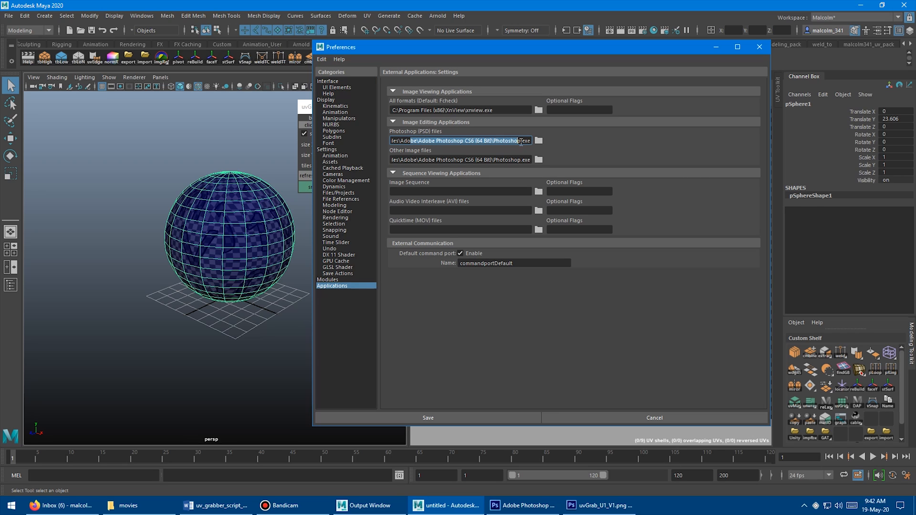
{"action": "left_click", "coordinate": [496, 141]}
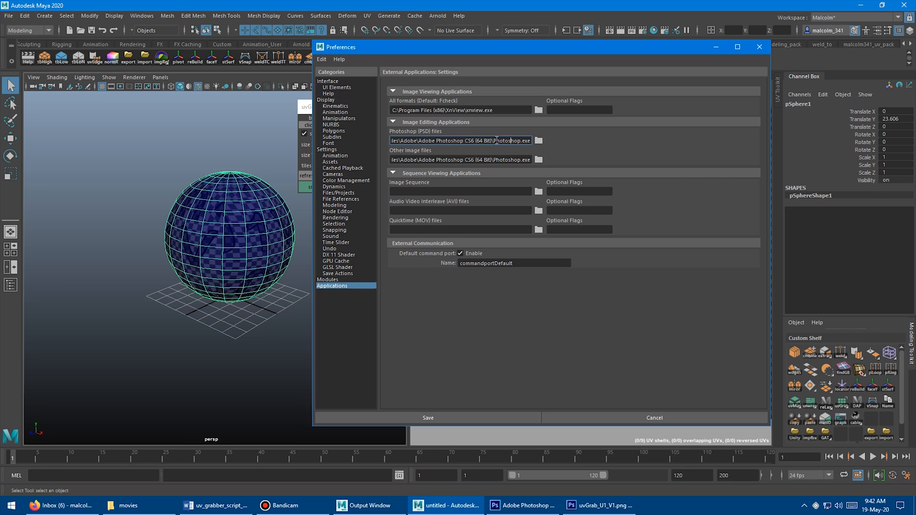
{"action": "double_click", "coordinate": [487, 159]}
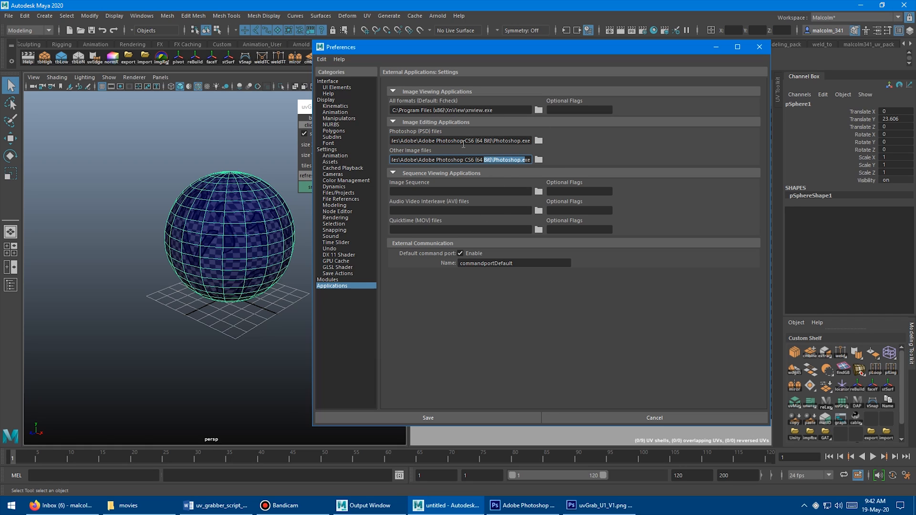
{"action": "mouse_move", "coordinate": [430, 134]}
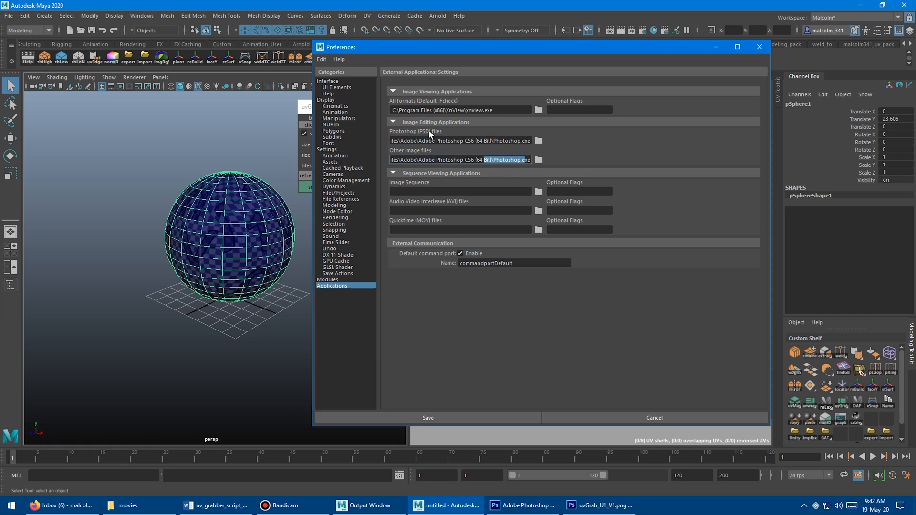
{"action": "mouse_move", "coordinate": [396, 155]}
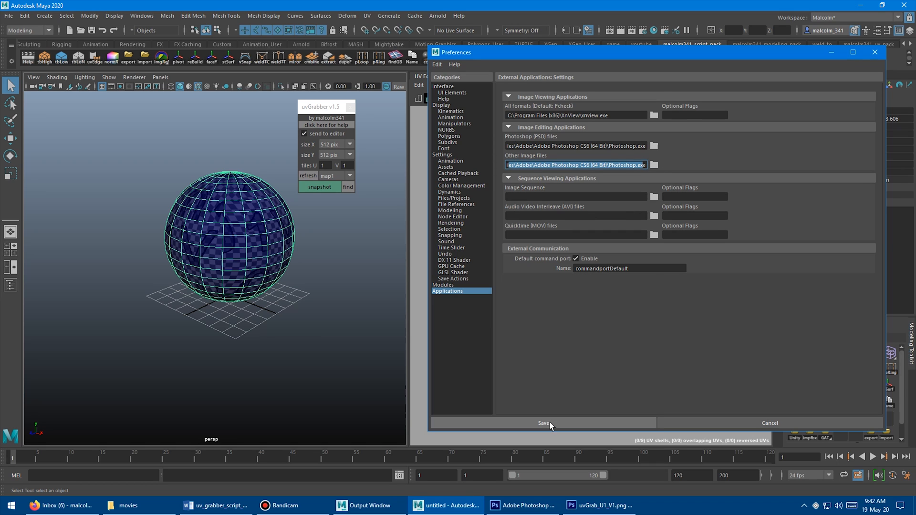
{"action": "left_click", "coordinate": [543, 423]}
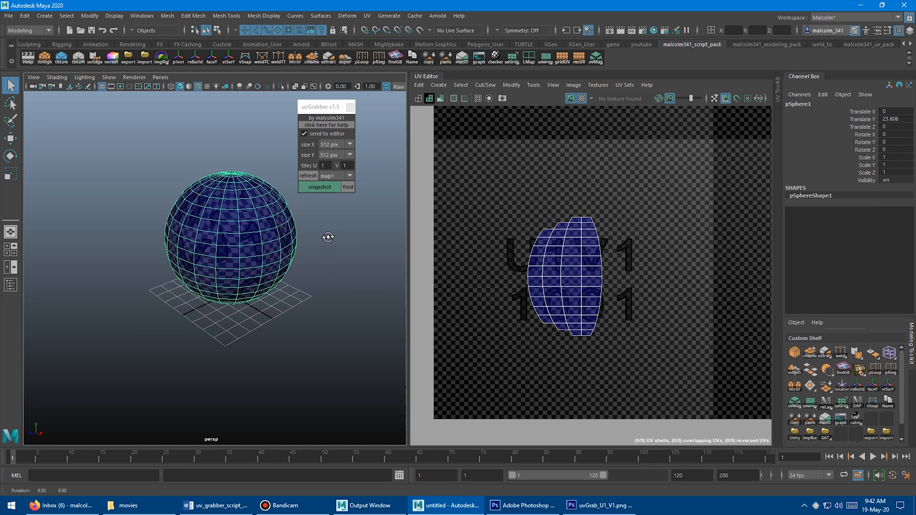
- Set the uvGrabber snapshot size to 1024 × 1024 pixels
{"action": "left_click", "coordinate": [349, 144]}
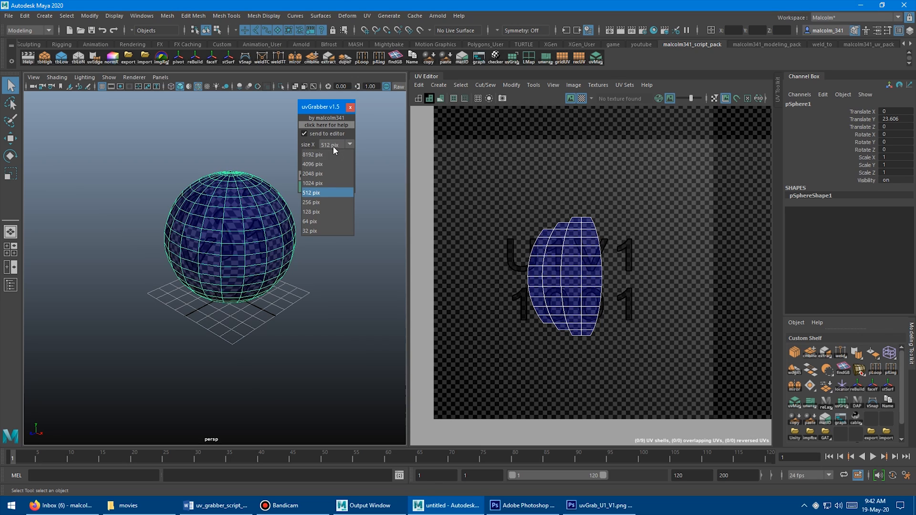
{"action": "left_click", "coordinate": [312, 183]}
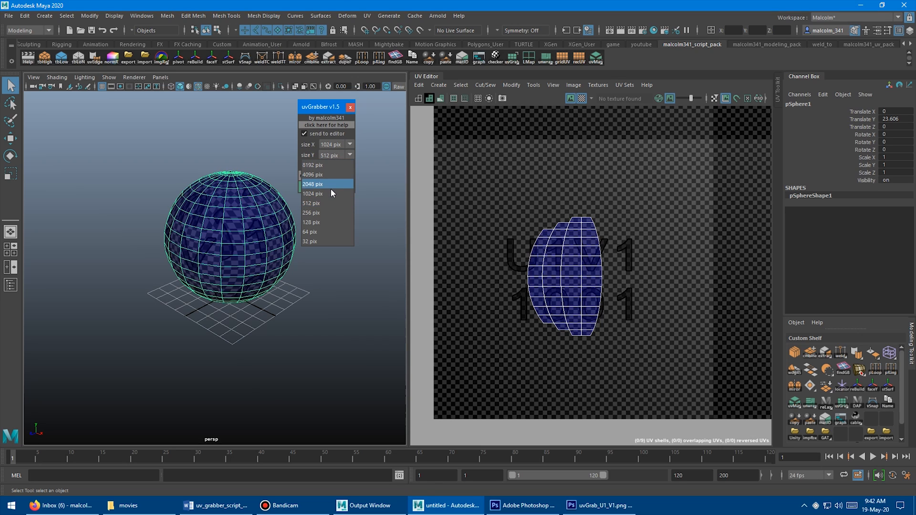
{"action": "left_click", "coordinate": [313, 193]}
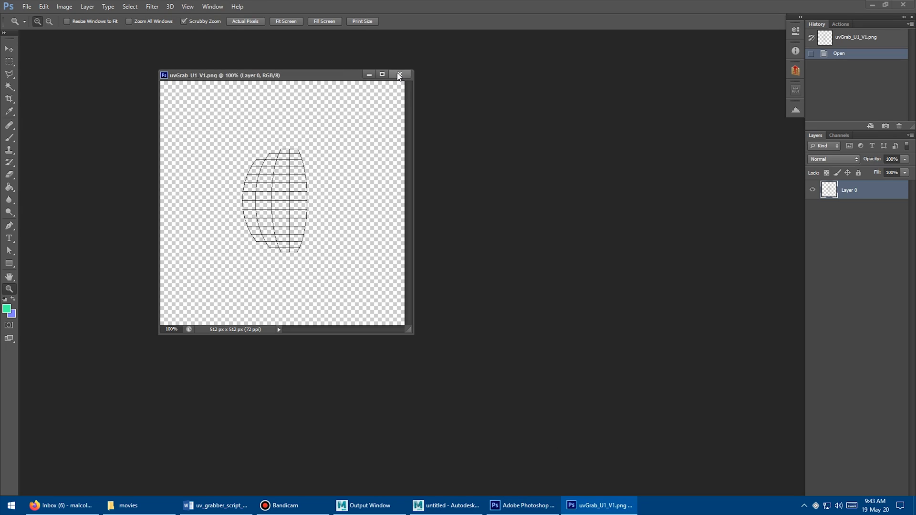
- Close the 512 px PNG in Photoshop and send a new 1024 px snapshot
{"action": "left_click", "coordinate": [400, 74]}
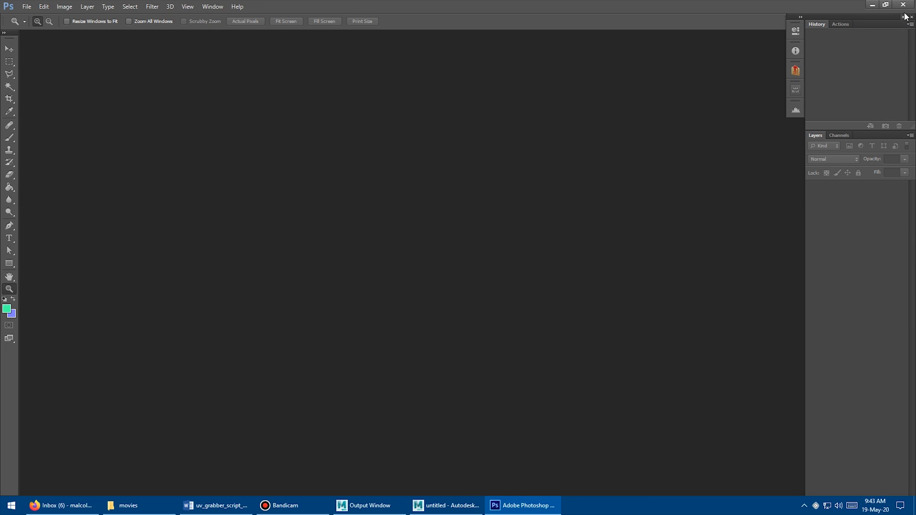
{"action": "left_click", "coordinate": [446, 505]}
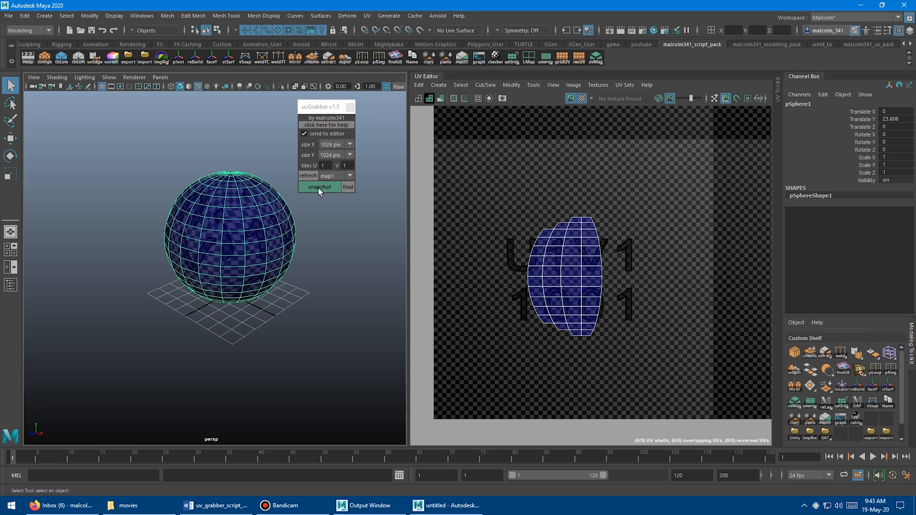
{"action": "left_click", "coordinate": [318, 187]}
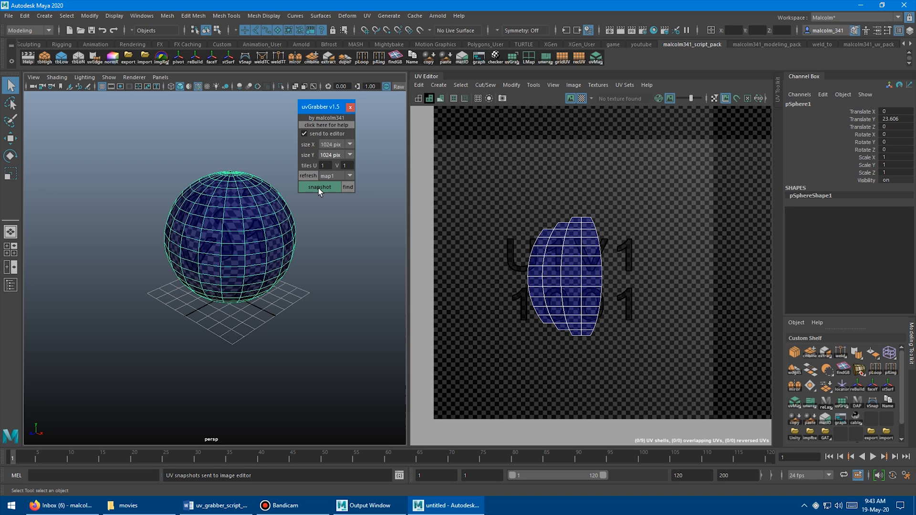
{"action": "left_click", "coordinate": [319, 187]}
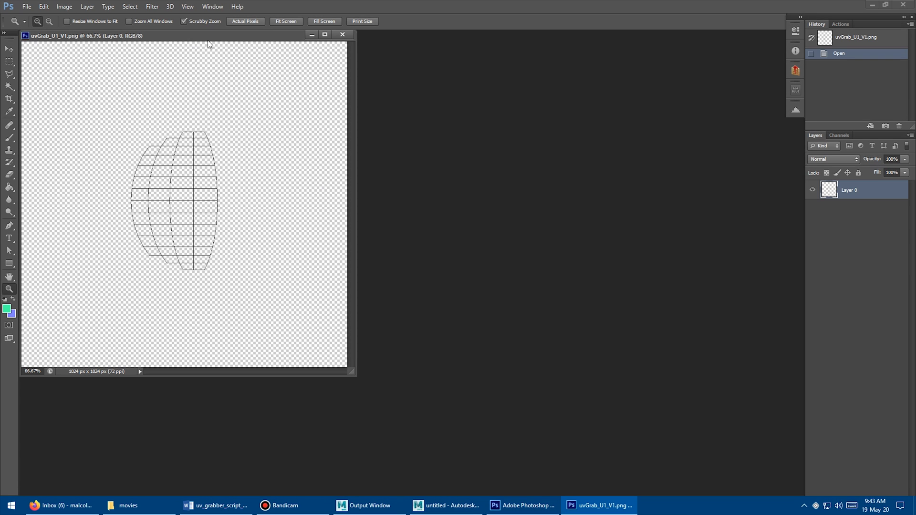
- View the 1024 px snapshot at actual pixels, then return to Maya
{"action": "left_click", "coordinate": [245, 21]}
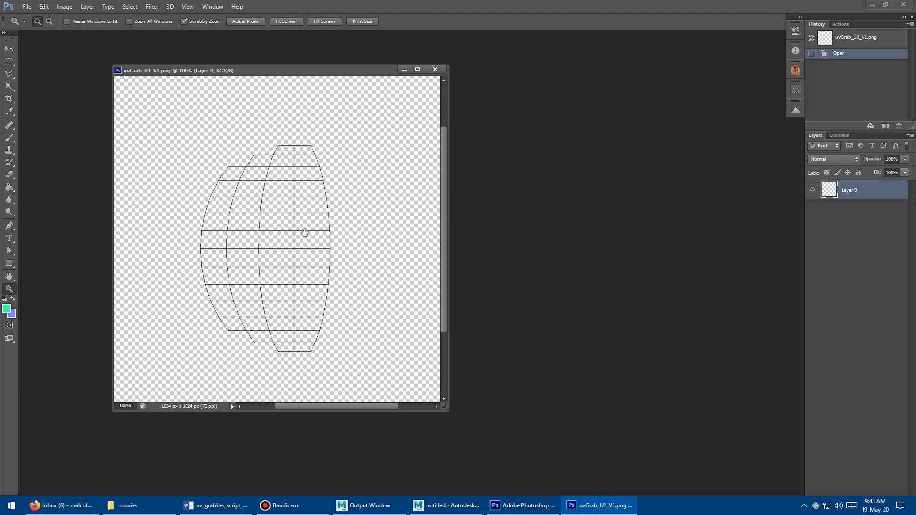
{"action": "left_click", "coordinate": [446, 505]}
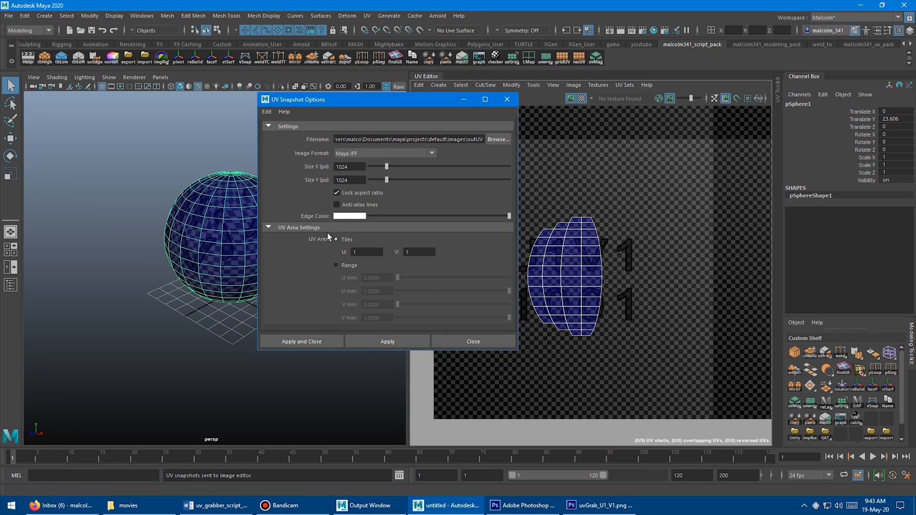
{"action": "mouse_move", "coordinate": [459, 116]}
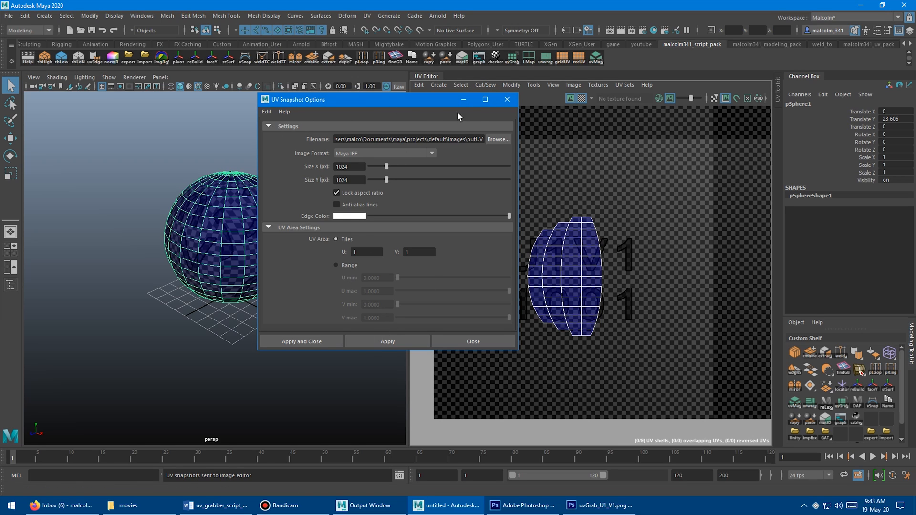
- Close Maya's built-in UV Snapshot Options window
{"action": "left_click", "coordinate": [506, 100]}
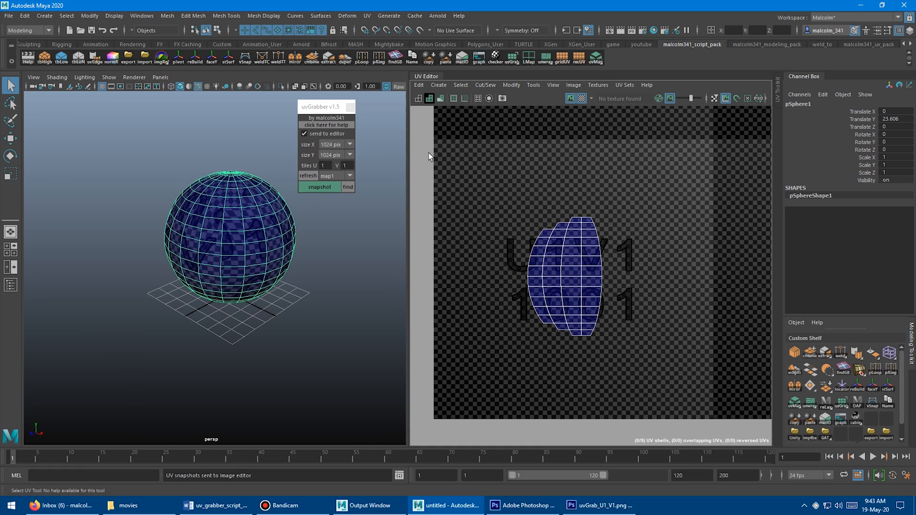
{"action": "mouse_move", "coordinate": [231, 236]}
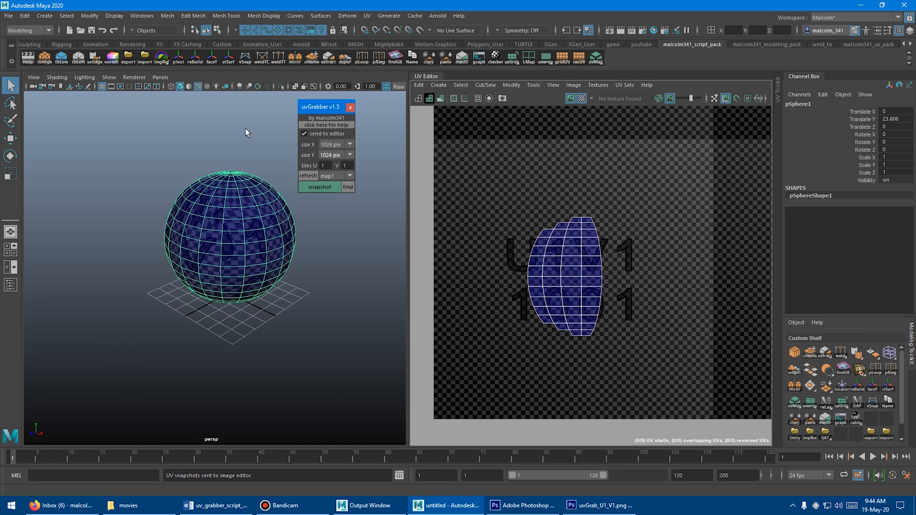
{"action": "mouse_move", "coordinate": [330, 129]}
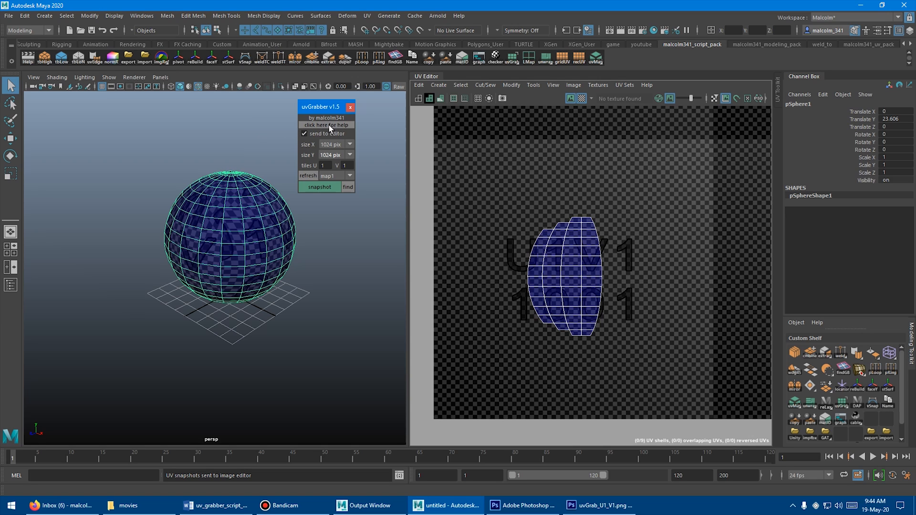
{"action": "left_click", "coordinate": [325, 125]}
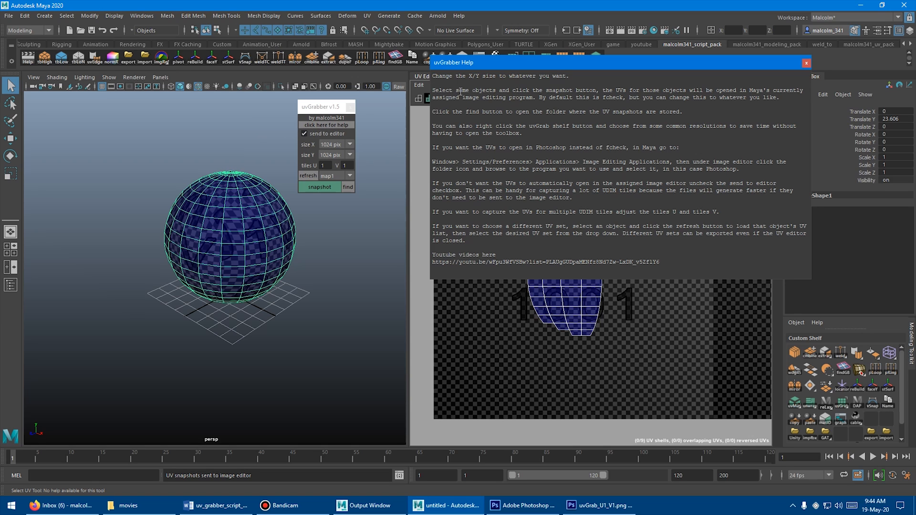
{"action": "mouse_move", "coordinate": [510, 178]}
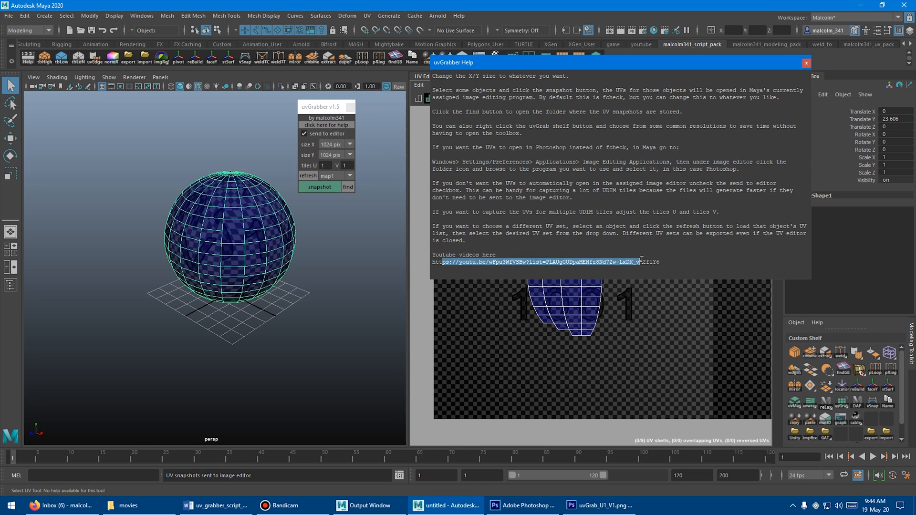
{"action": "mouse_move", "coordinate": [366, 253]}
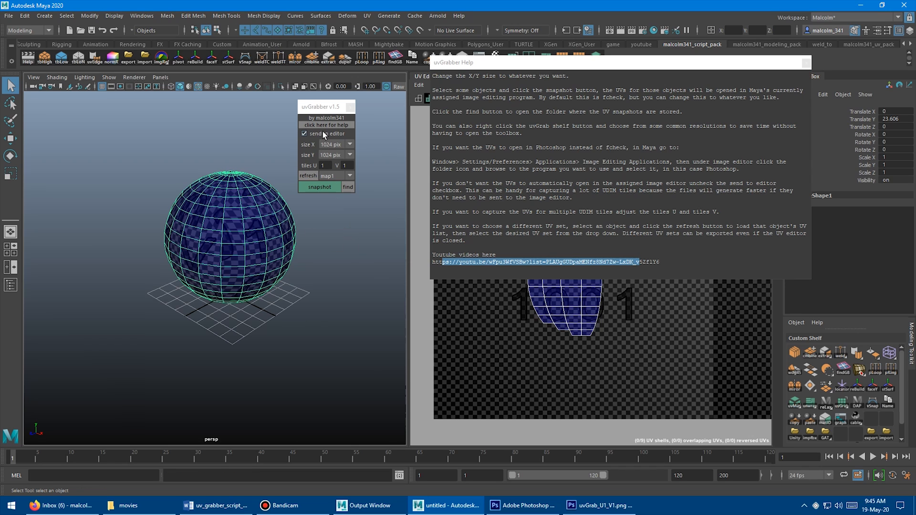
{"action": "left_click", "coordinate": [805, 63]}
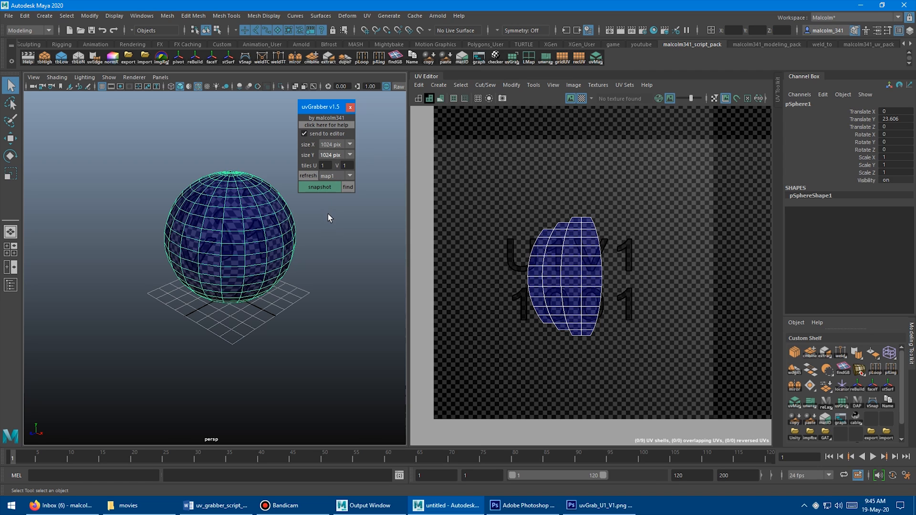
{"action": "mouse_move", "coordinate": [329, 125]}
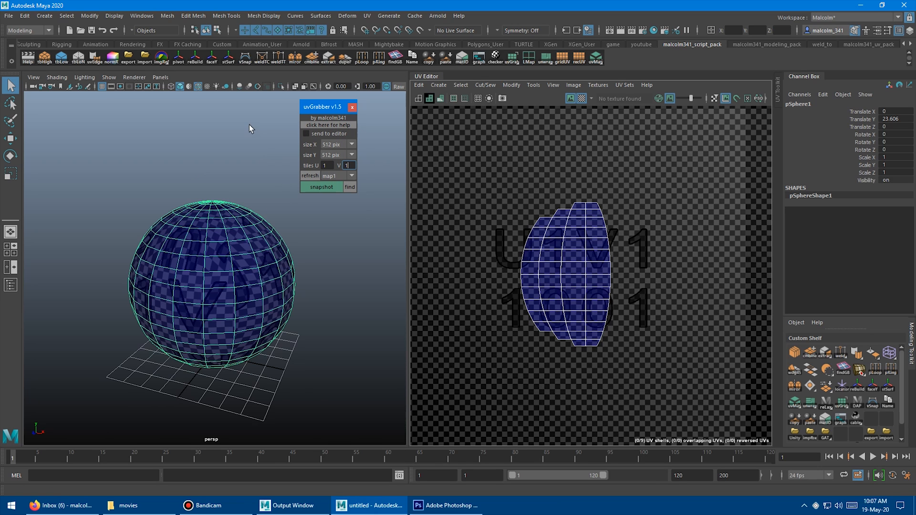
{"action": "left_click", "coordinate": [511, 57]}
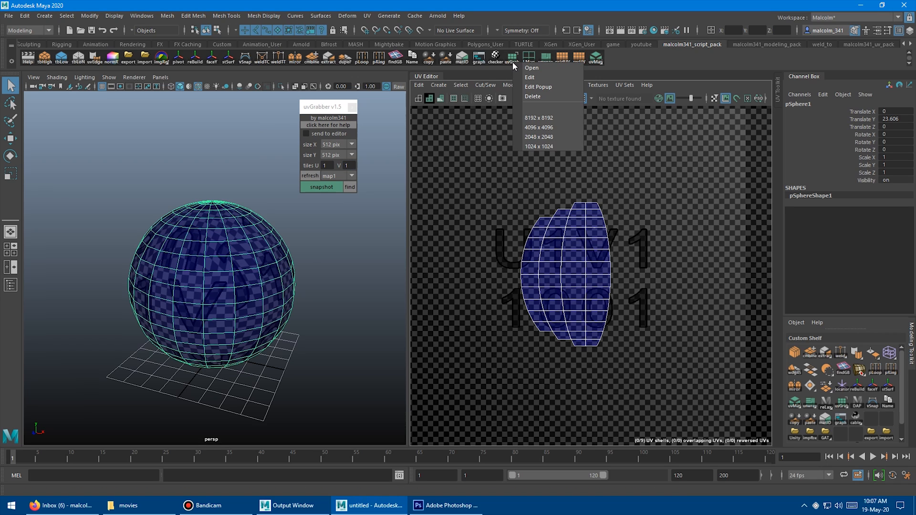
{"action": "mouse_move", "coordinate": [543, 118]}
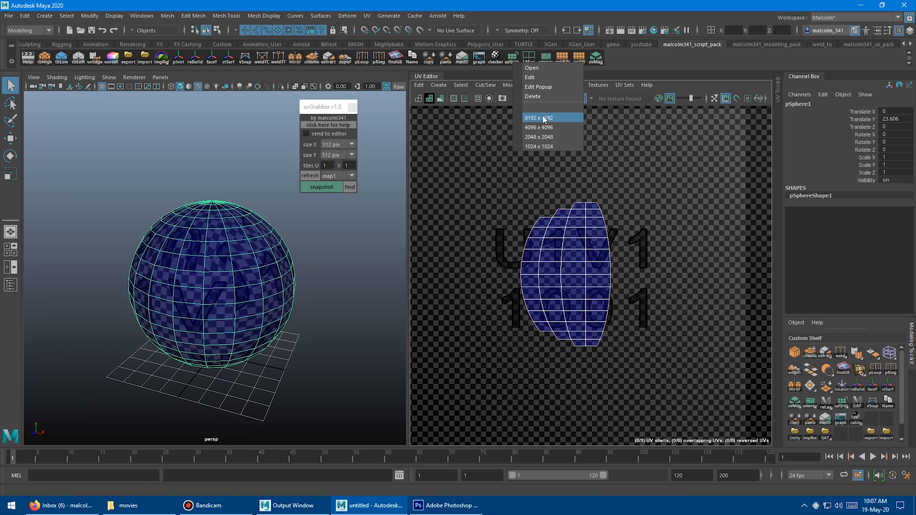
{"action": "mouse_move", "coordinate": [553, 146]}
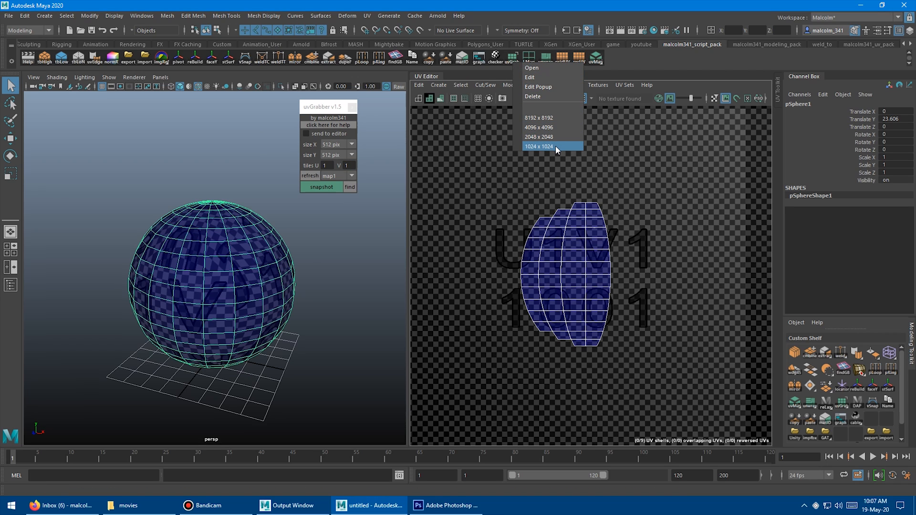
{"action": "mouse_move", "coordinate": [550, 140]}
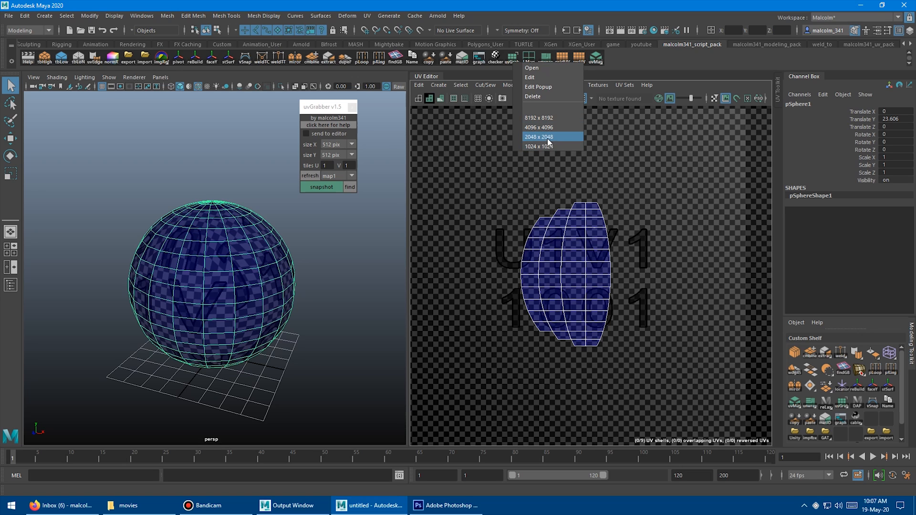
{"action": "mouse_move", "coordinate": [539, 117]}
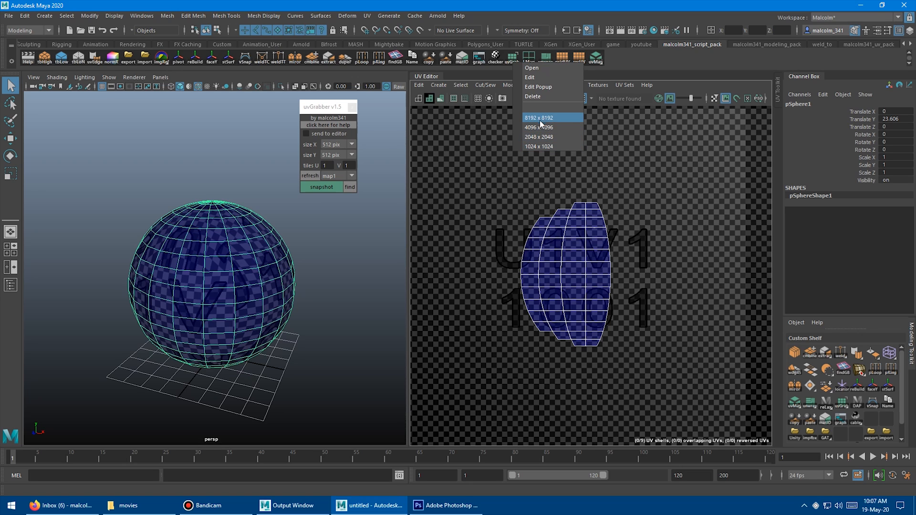
{"action": "mouse_move", "coordinate": [551, 137]}
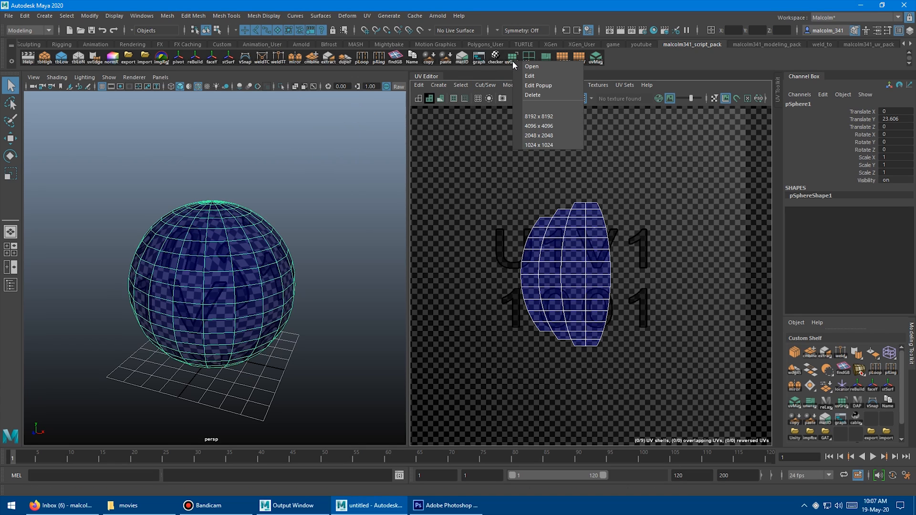
{"action": "mouse_move", "coordinate": [540, 145]}
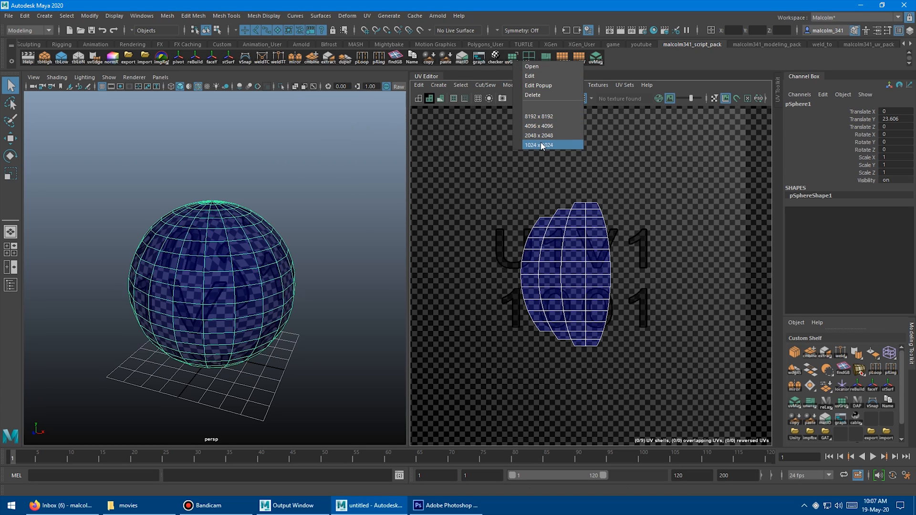
{"action": "mouse_move", "coordinate": [545, 120]}
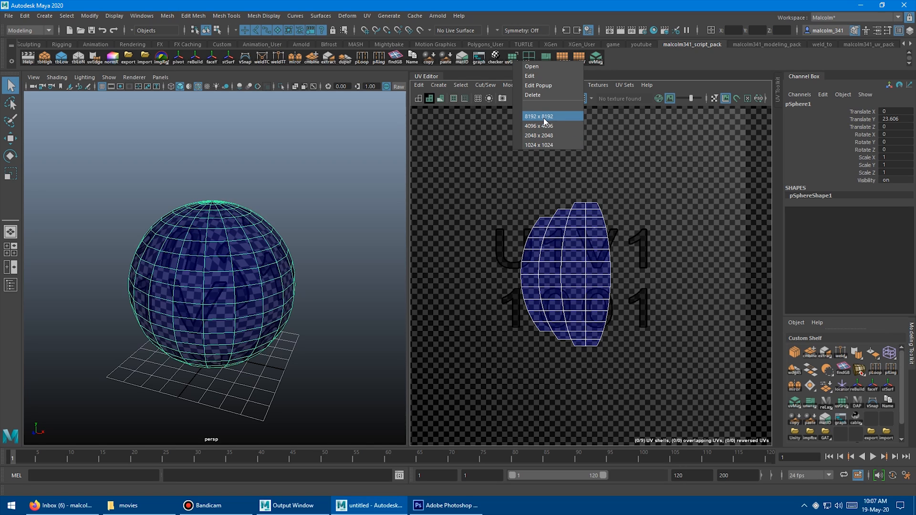
{"action": "left_click", "coordinate": [538, 145]}
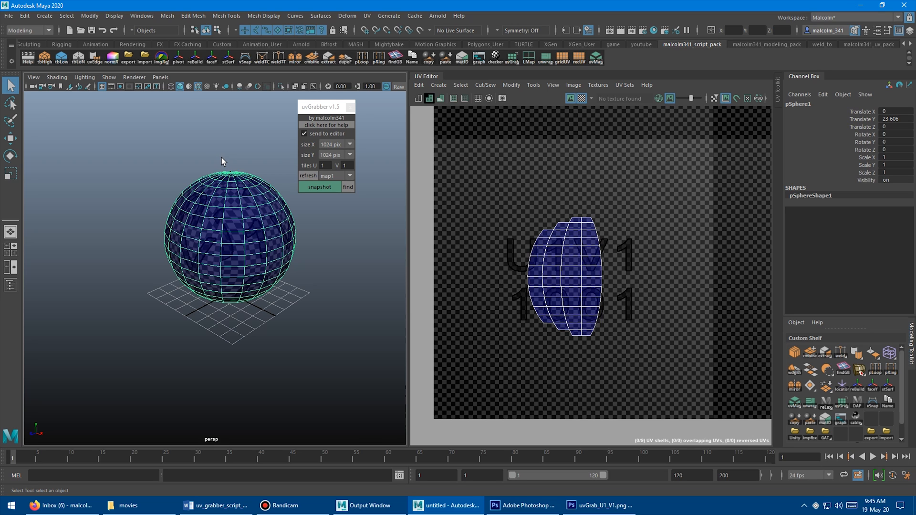
{"action": "mouse_move", "coordinate": [330, 178]}
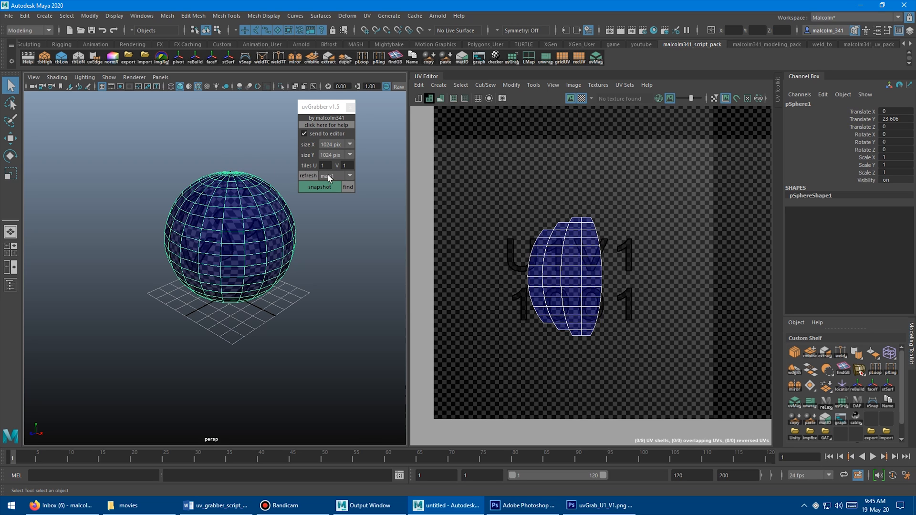
{"action": "mouse_move", "coordinate": [231, 190]}
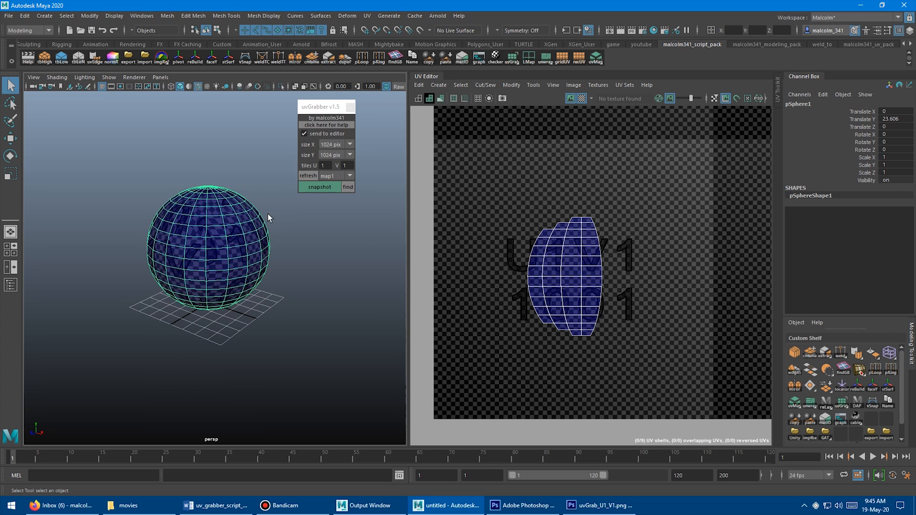
- Browse the sphere's uvSet3 and uvSet4 layouts, snapshot uvSet4, then switch to uvSet2
{"action": "left_click", "coordinate": [308, 176]}
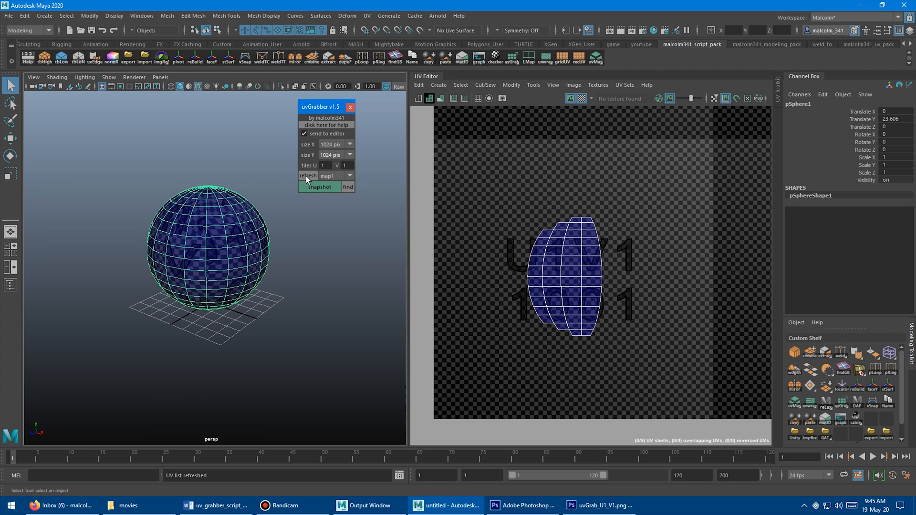
{"action": "left_click", "coordinate": [336, 176]}
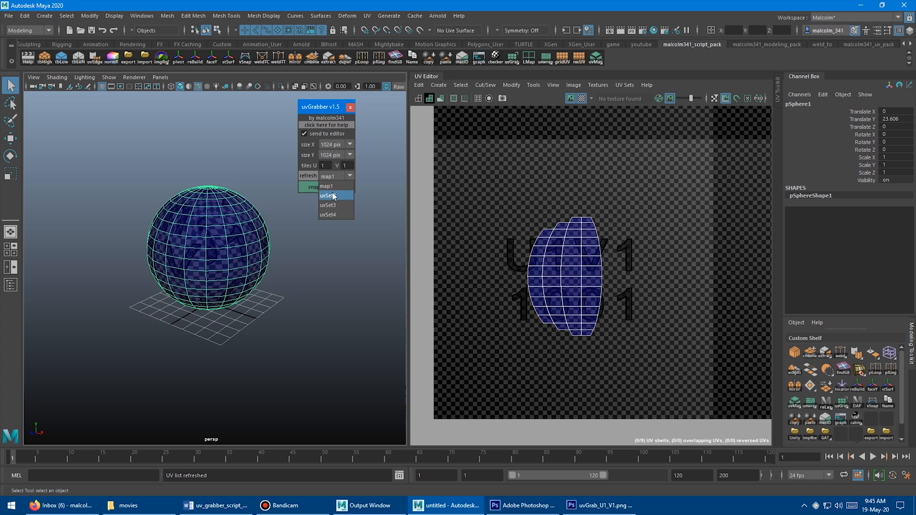
{"action": "left_click", "coordinate": [326, 204]}
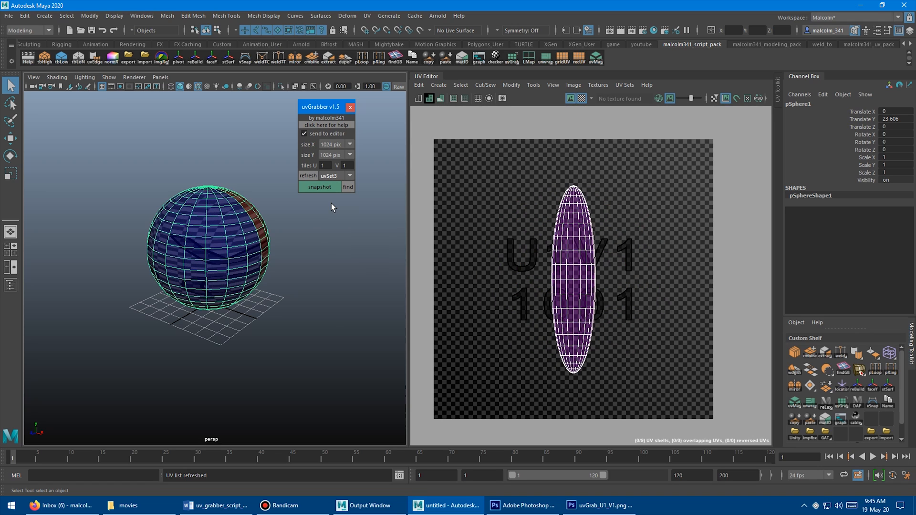
{"action": "left_click", "coordinate": [334, 176]}
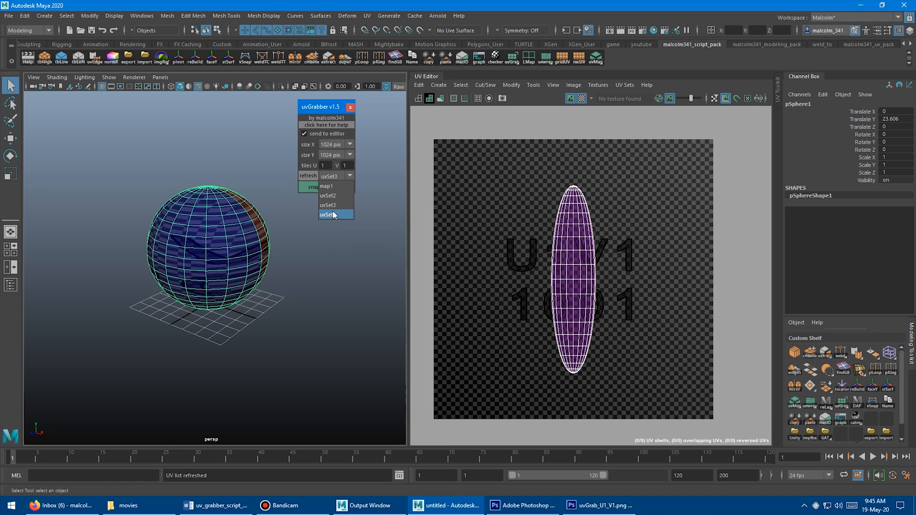
{"action": "left_click", "coordinate": [329, 215]}
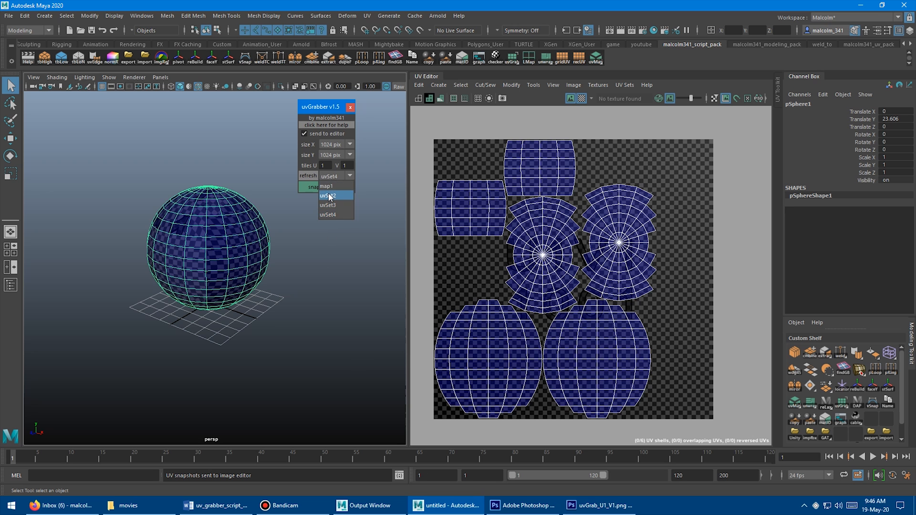
{"action": "left_click", "coordinate": [330, 196]}
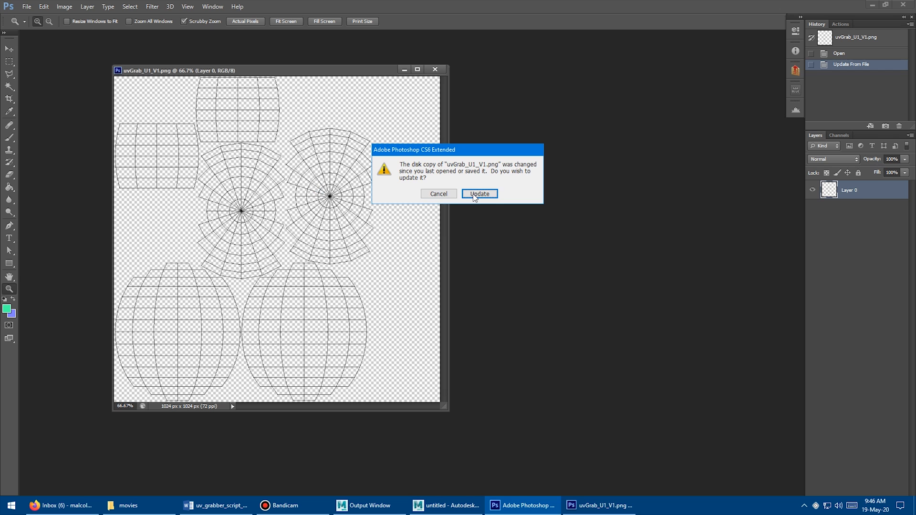
- Update uvGrab_U1_V1.png from disk in Photoshop and return to Maya
{"action": "left_click", "coordinate": [478, 193]}
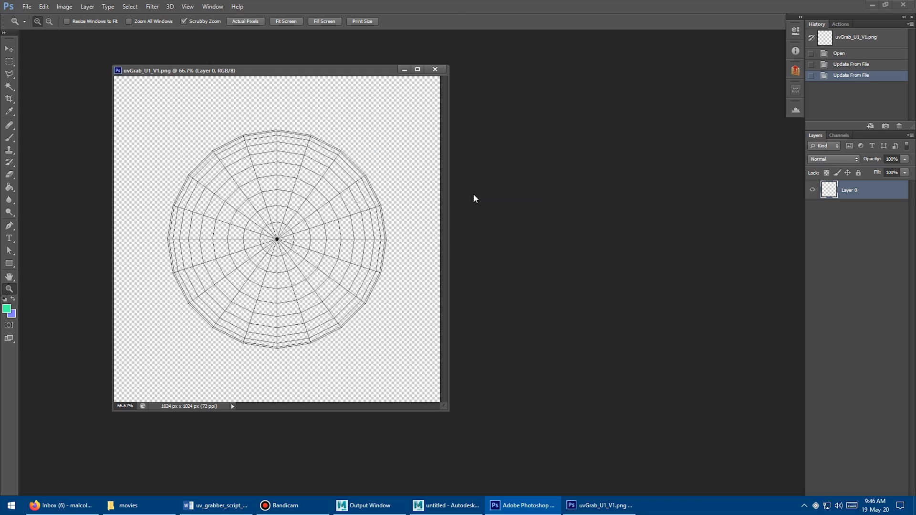
{"action": "mouse_move", "coordinate": [315, 271]}
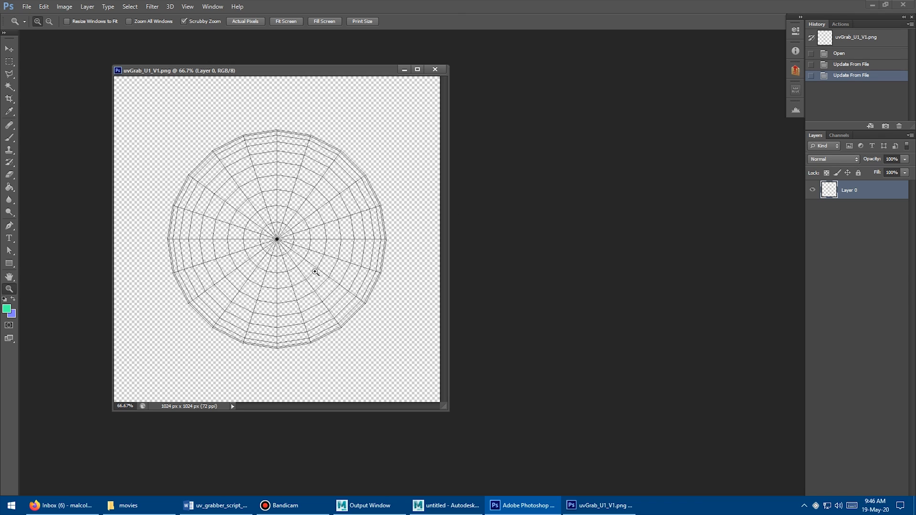
{"action": "left_click", "coordinate": [446, 506]}
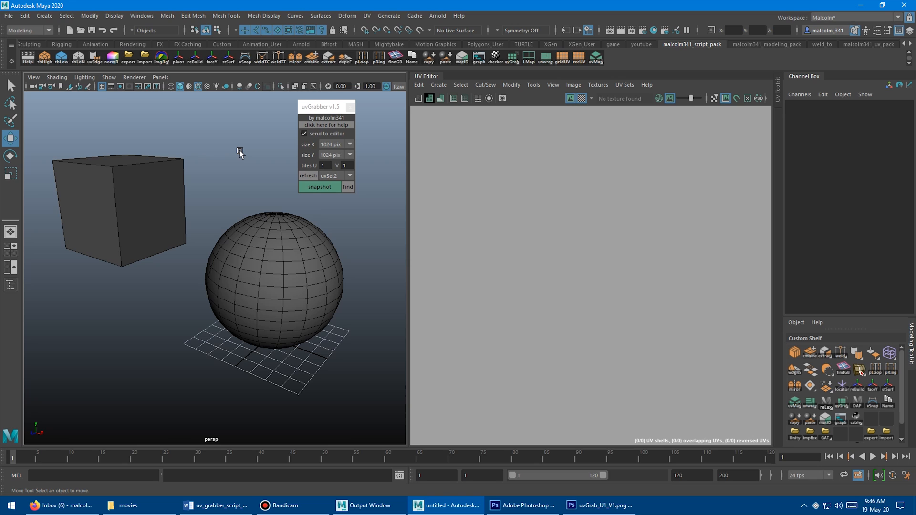
- Inspect the sphere's and the cube's UV set lists without changing them
{"action": "left_click", "coordinate": [272, 263]}
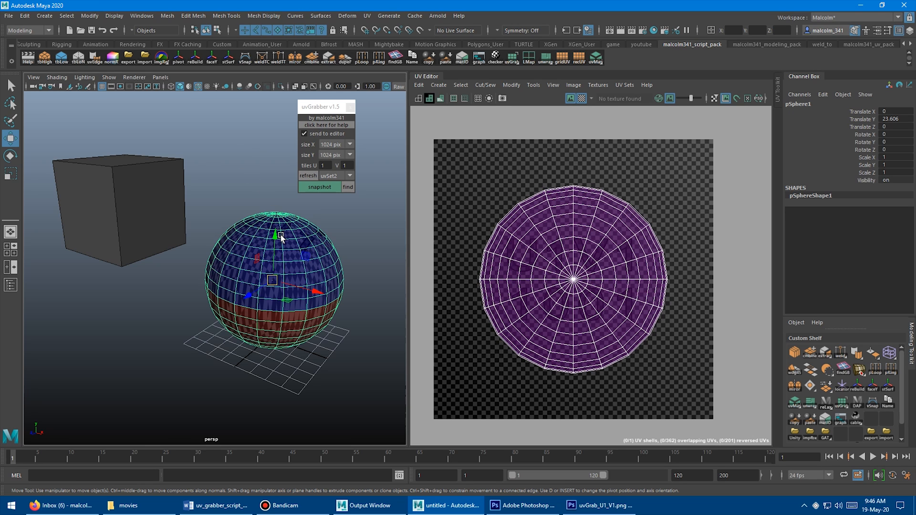
{"action": "left_click", "coordinate": [334, 176]}
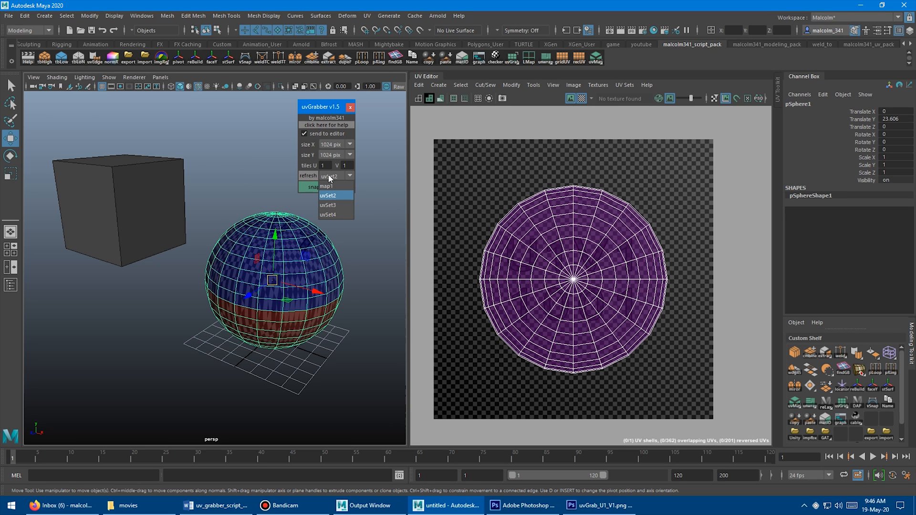
{"action": "left_click", "coordinate": [327, 195]}
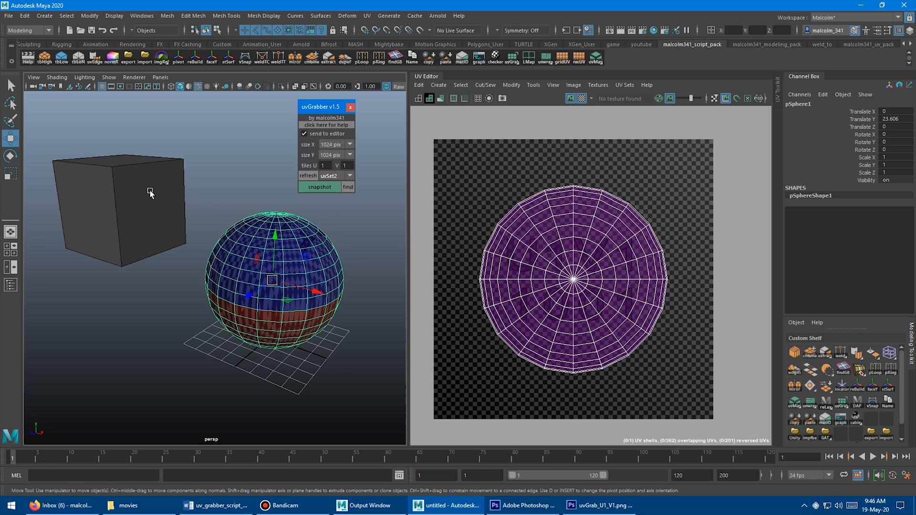
{"action": "left_click", "coordinate": [349, 176]}
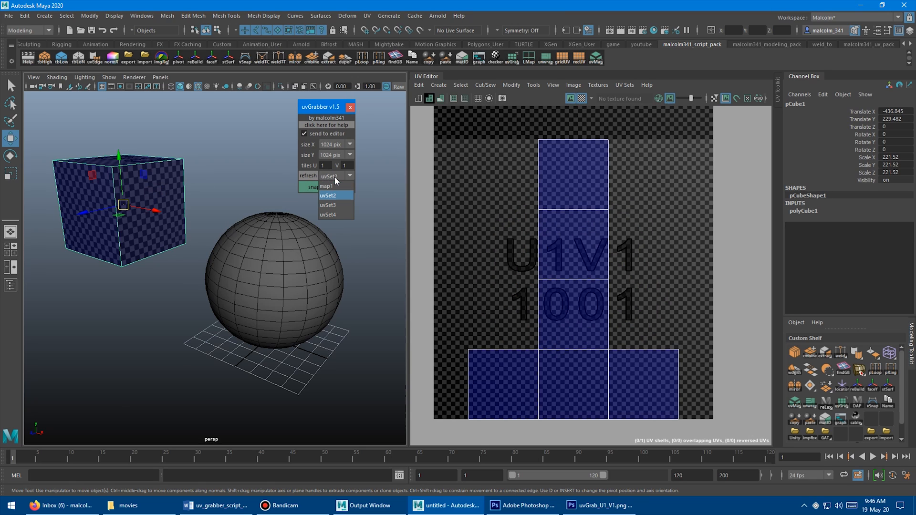
{"action": "left_click", "coordinate": [329, 195]}
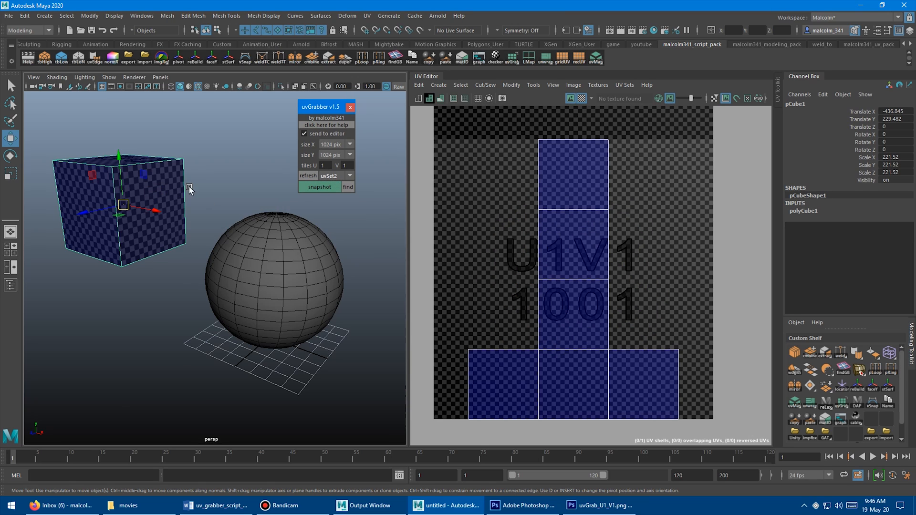
{"action": "mouse_move", "coordinate": [241, 192]}
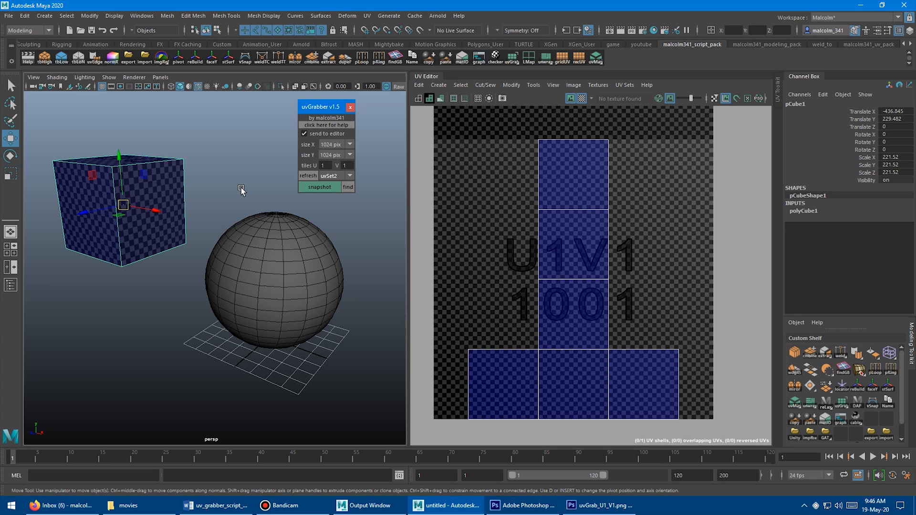
{"action": "mouse_move", "coordinate": [305, 179]}
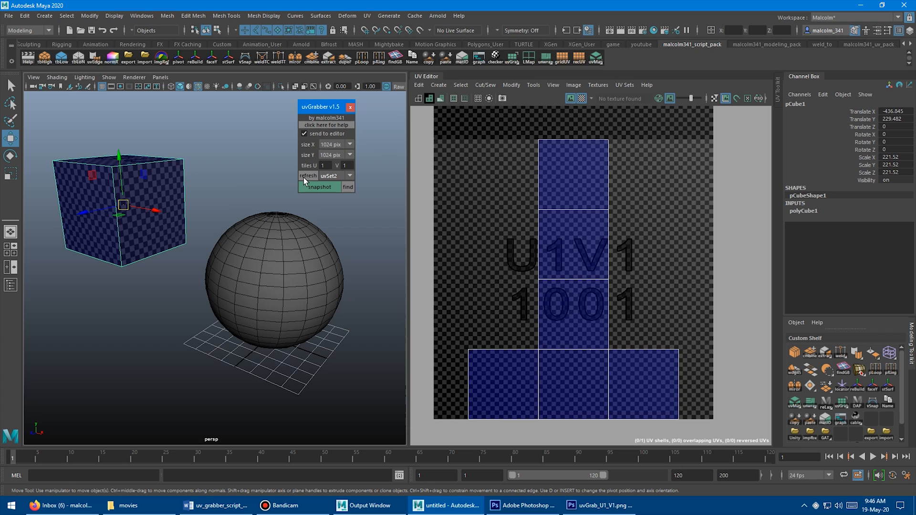
{"action": "mouse_move", "coordinate": [248, 196]}
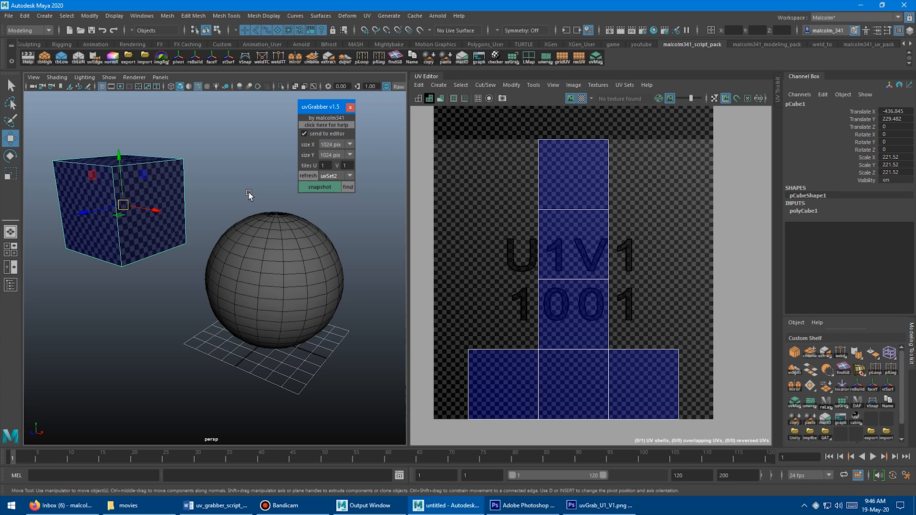
{"action": "mouse_move", "coordinate": [253, 197]}
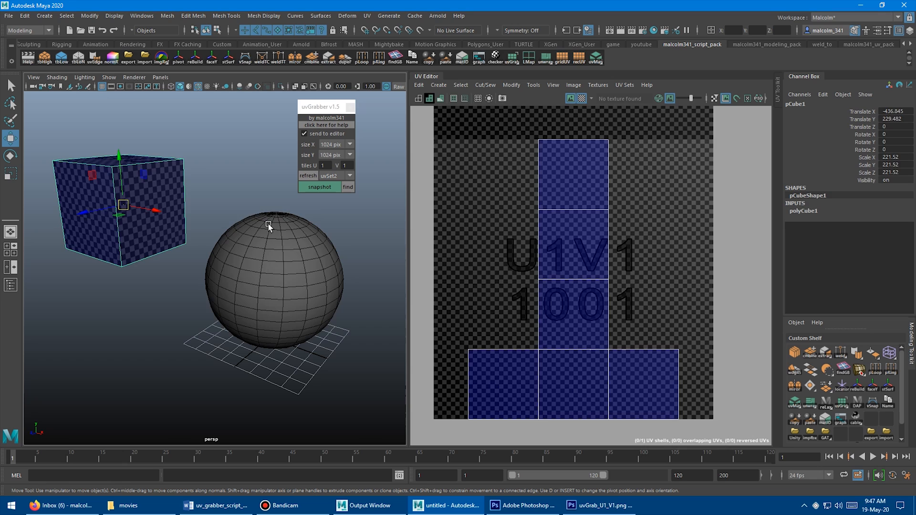
{"action": "mouse_move", "coordinate": [309, 188]}
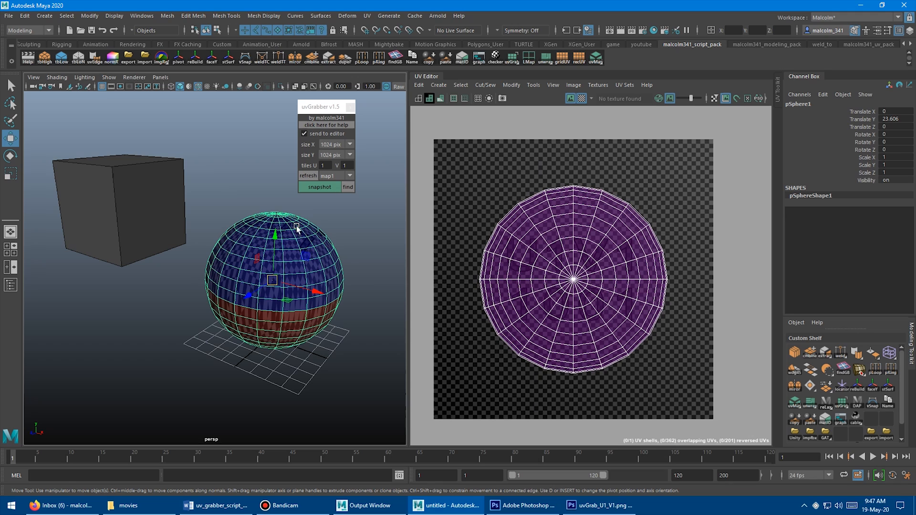
- Reselect the sphere and refresh uvGrabber to load its map1 layout
{"action": "left_click", "coordinate": [349, 176]}
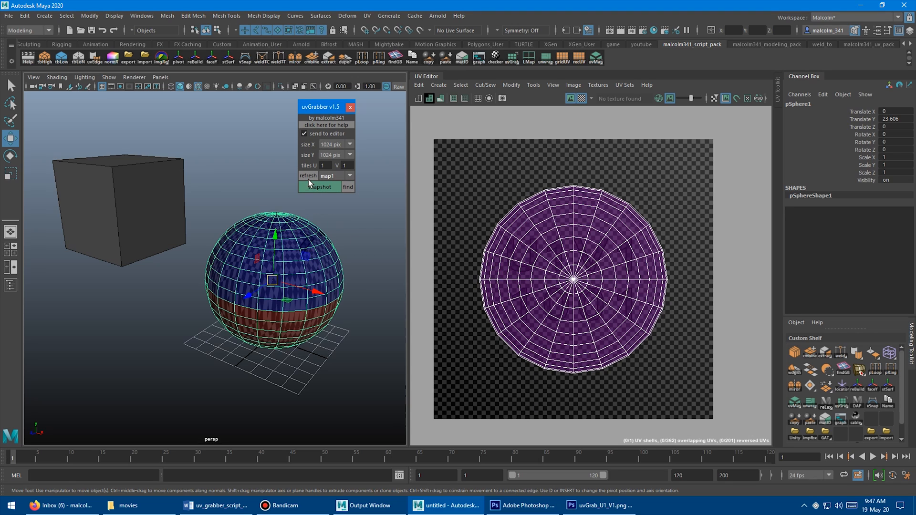
{"action": "left_click", "coordinate": [308, 175]}
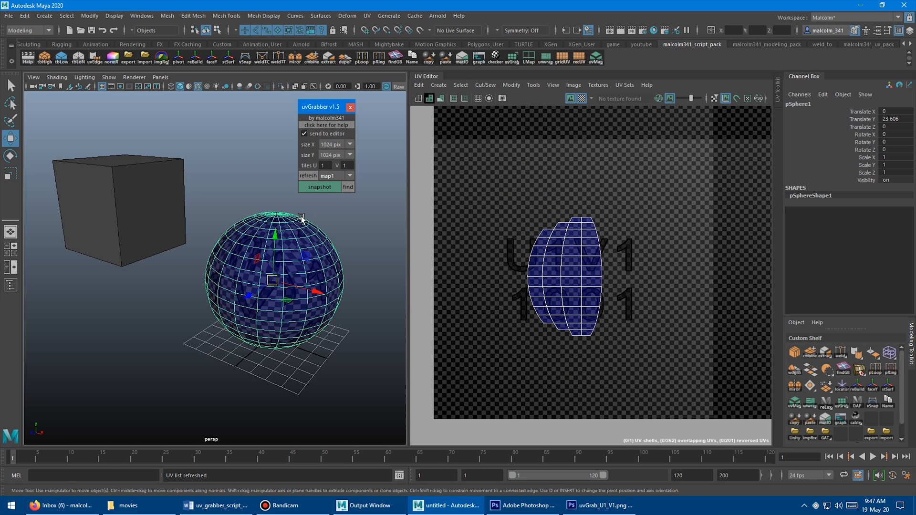
{"action": "left_click", "coordinate": [196, 189]}
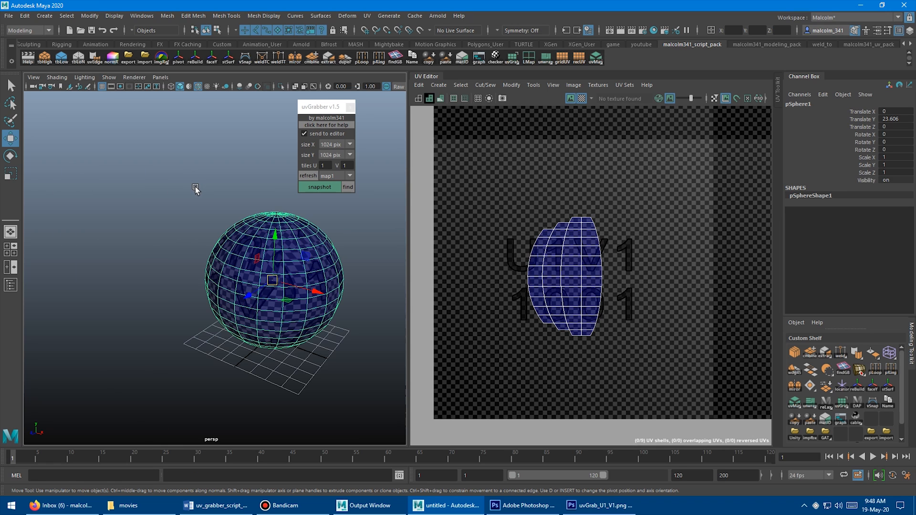
{"action": "mouse_move", "coordinate": [341, 222]}
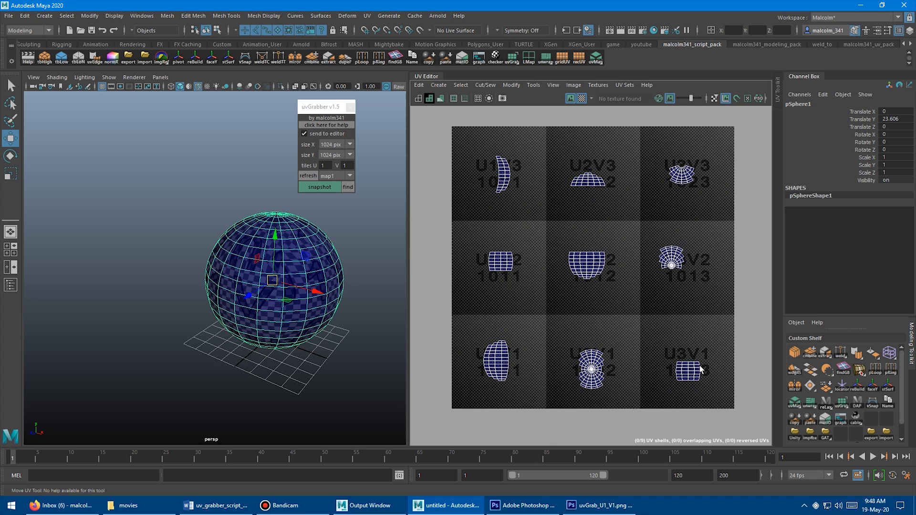
{"action": "mouse_move", "coordinate": [384, 256]}
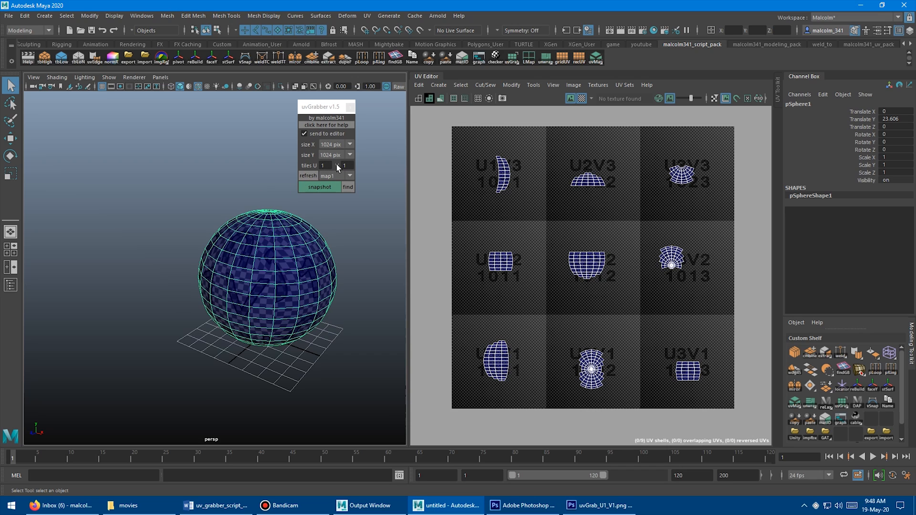
- Set uvGrabber to 3 V tiles with a 512 by 512 pixel snapshot size
{"action": "left_click", "coordinate": [327, 165]}
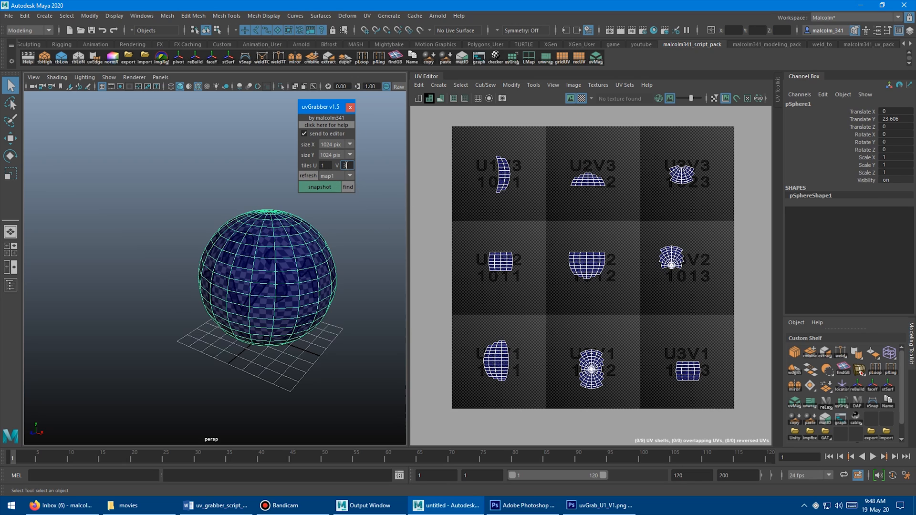
{"action": "left_click", "coordinate": [349, 155]}
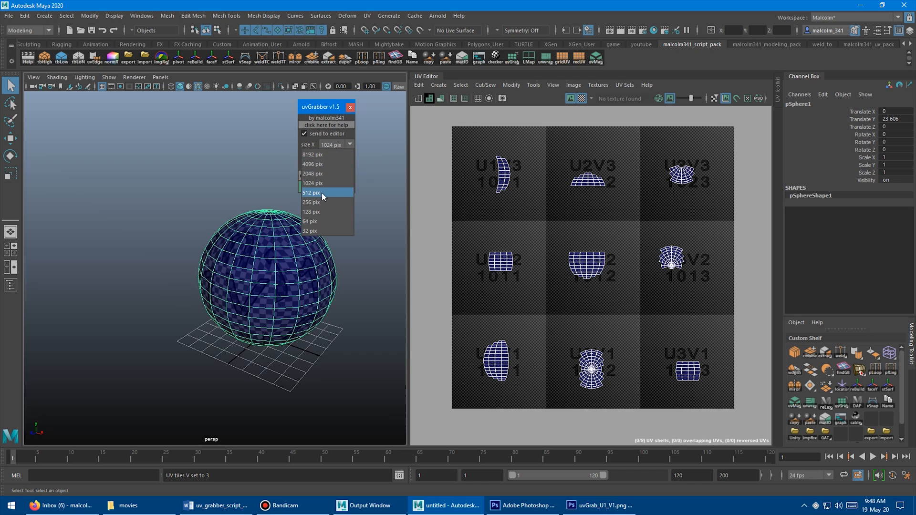
{"action": "left_click", "coordinate": [312, 193]}
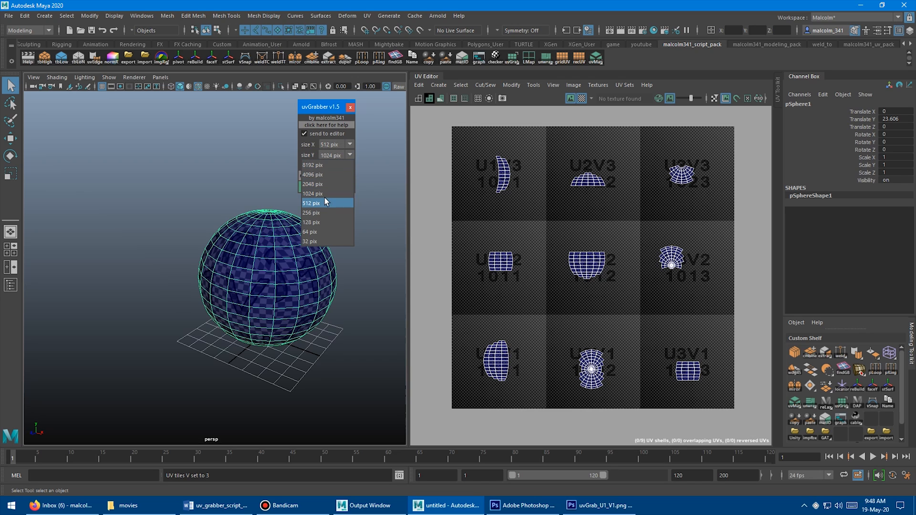
{"action": "left_click", "coordinate": [312, 202]}
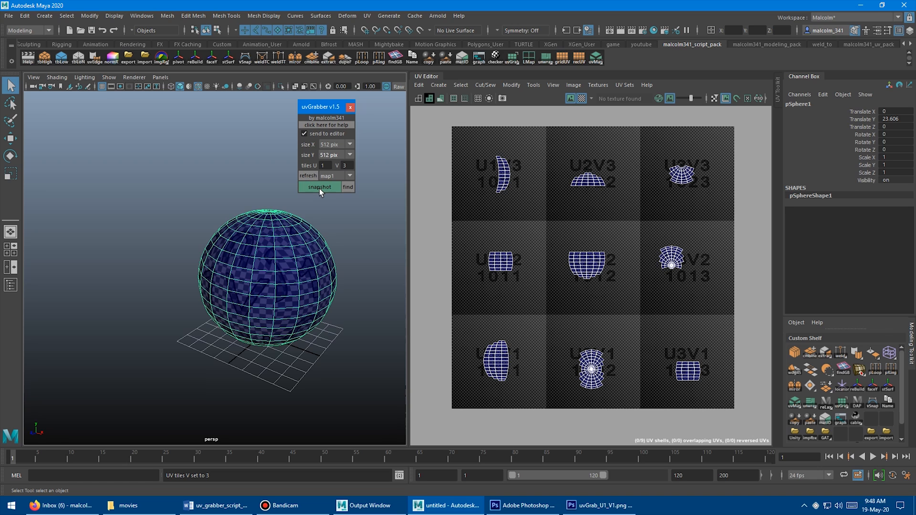
- Send the tile UV snapshots to Photoshop, then select the V tile count to change it
{"action": "left_click", "coordinate": [520, 505]}
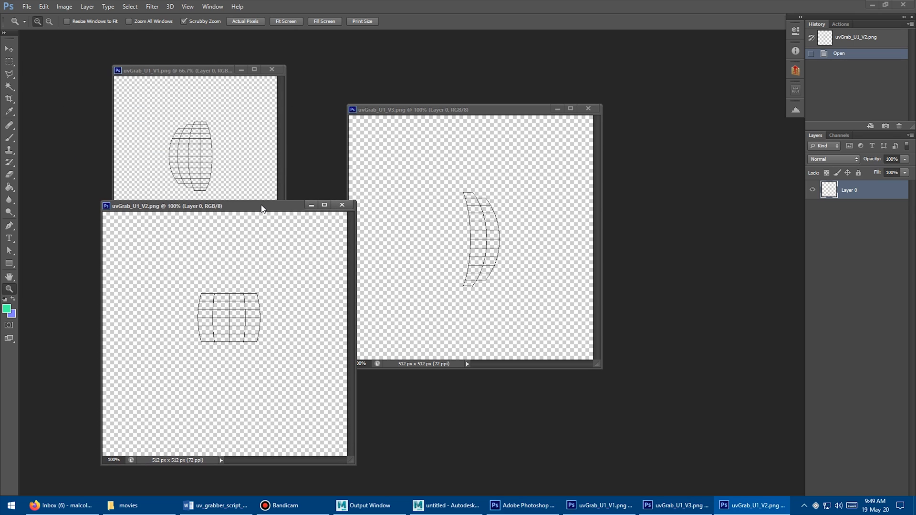
{"action": "left_click", "coordinate": [446, 506]}
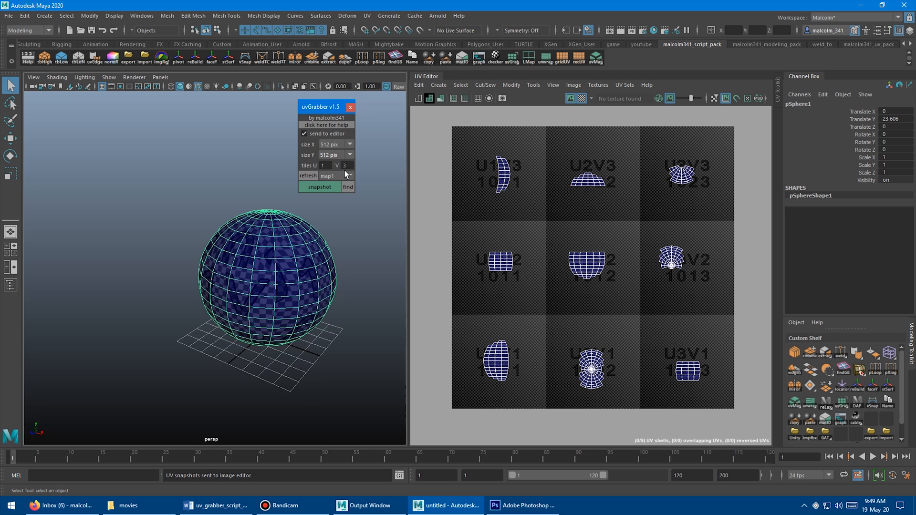
{"action": "triple_click", "coordinate": [345, 165]}
{"action": "type", "text": "2"}
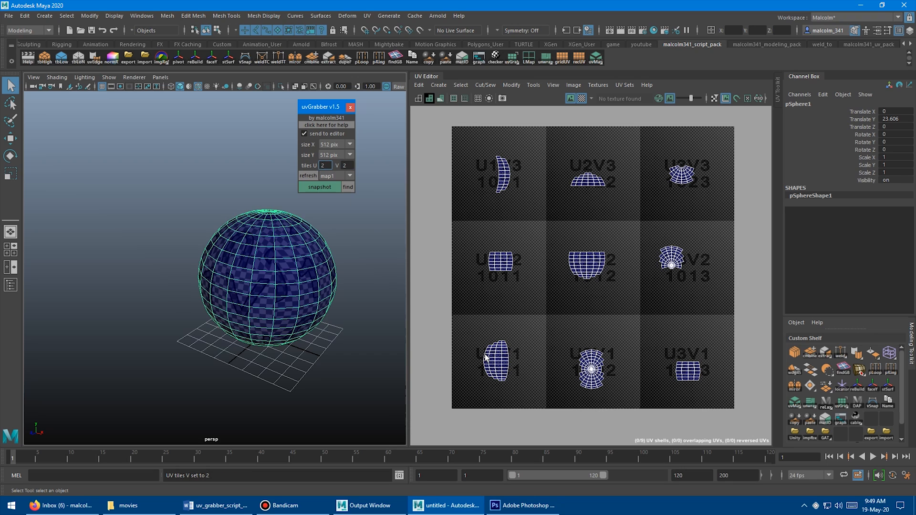
{"action": "mouse_move", "coordinate": [522, 303]}
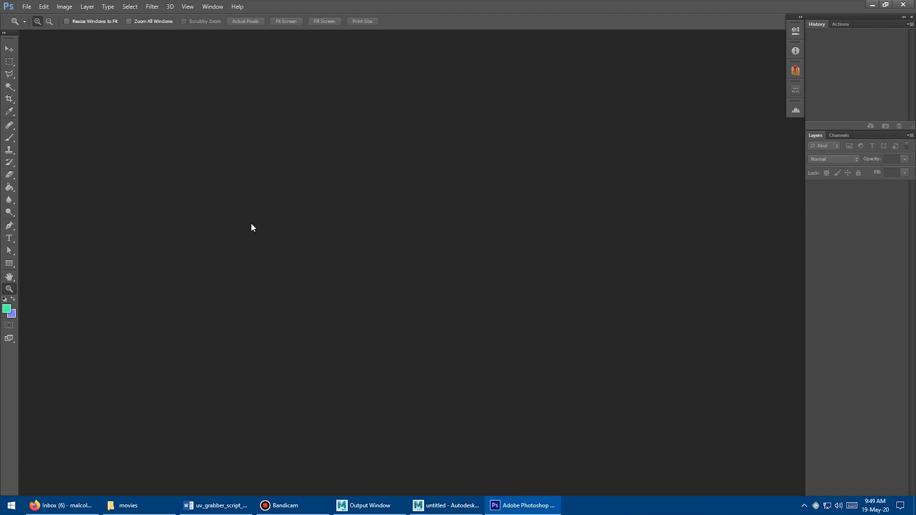
- Export all nine UV tiles so Photoshop opens uvGrab_U1_V1 through U3_V3 as PNGs
{"action": "left_click", "coordinate": [446, 505]}
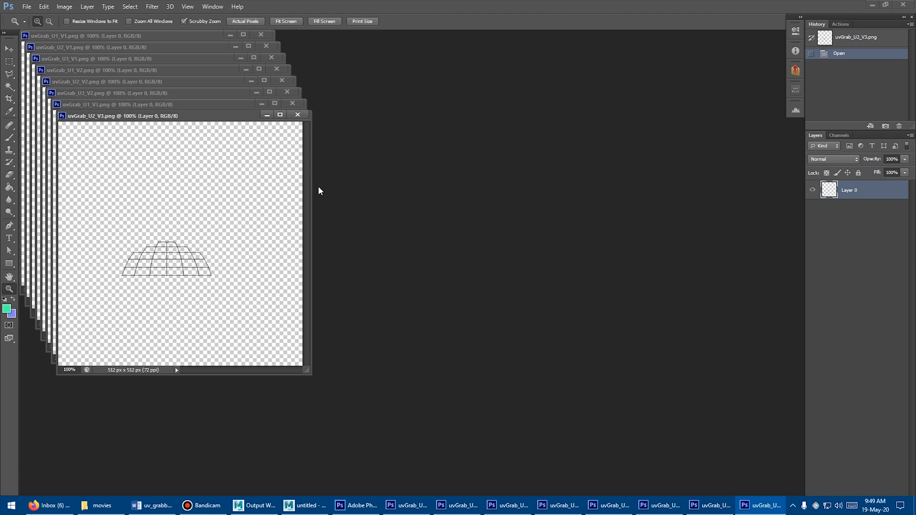
{"action": "left_click", "coordinate": [120, 115]}
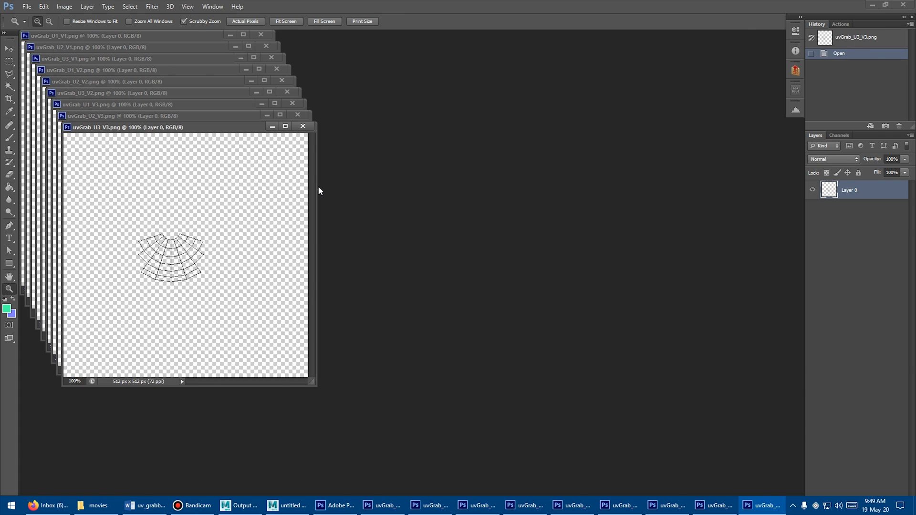
{"action": "left_click", "coordinate": [443, 506]}
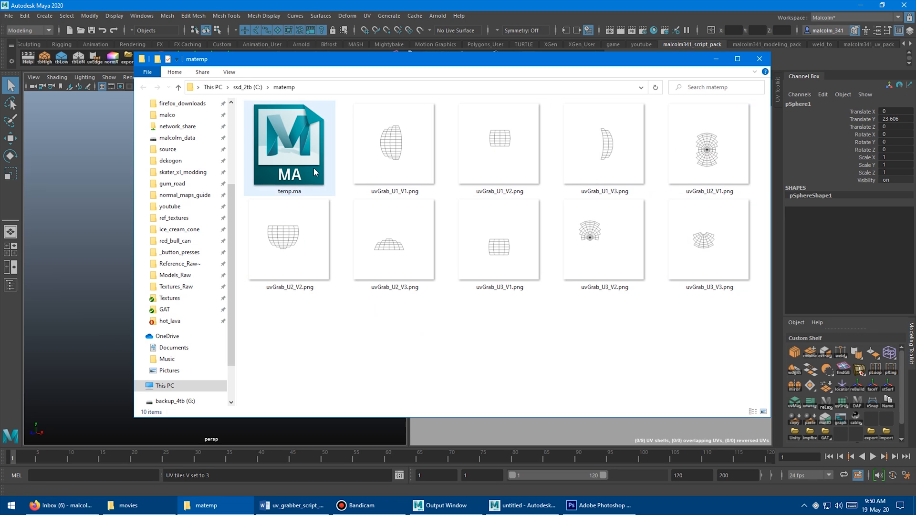
- Browse C:\matemp in File Explorer to confirm temp.ma and the nine 512 by 512 uvGrab PNGs
{"action": "left_click", "coordinate": [409, 335]}
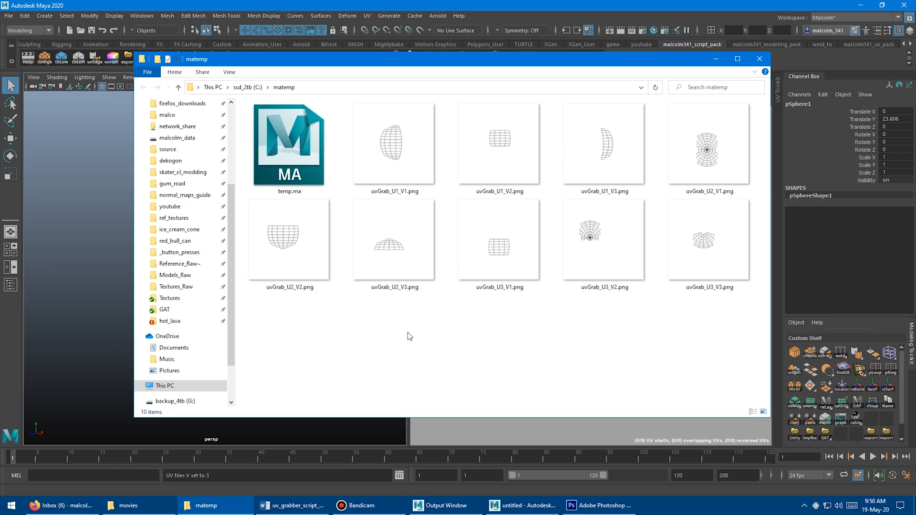
{"action": "left_click", "coordinate": [394, 240]}
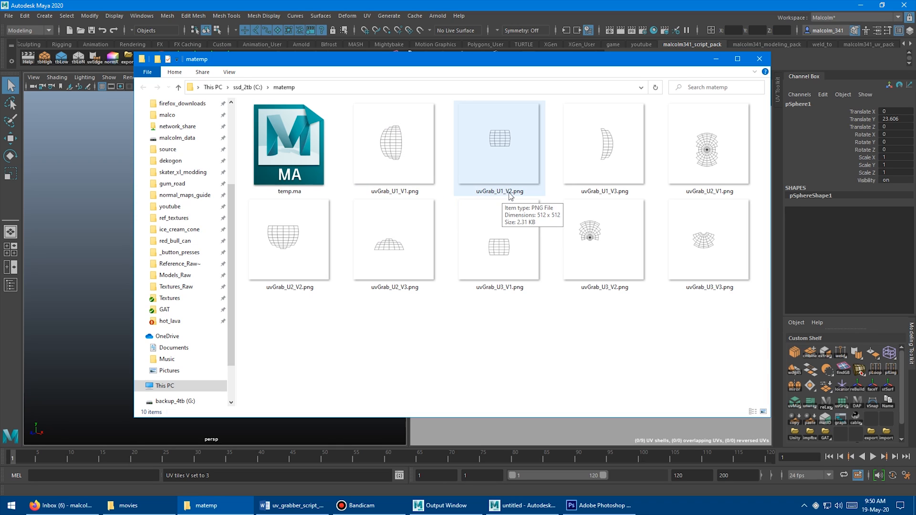
{"action": "left_click", "coordinate": [603, 143]}
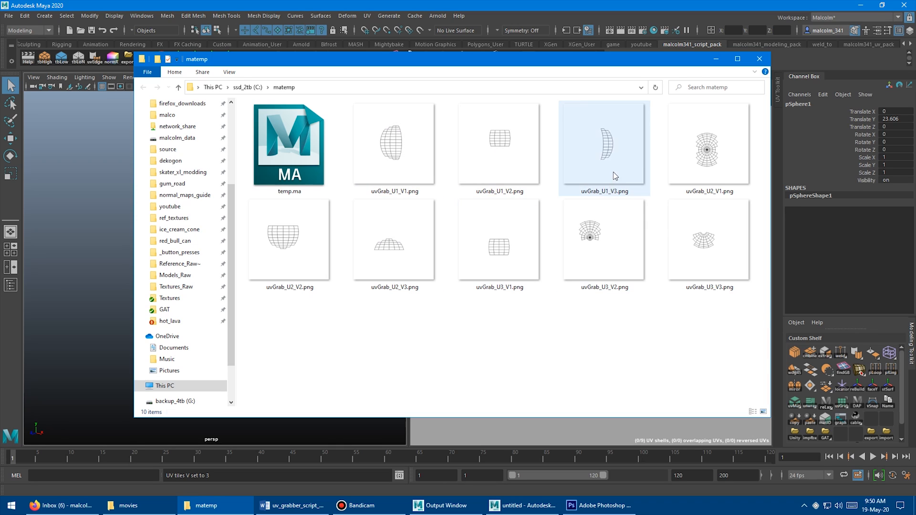
{"action": "left_click", "coordinate": [526, 335]}
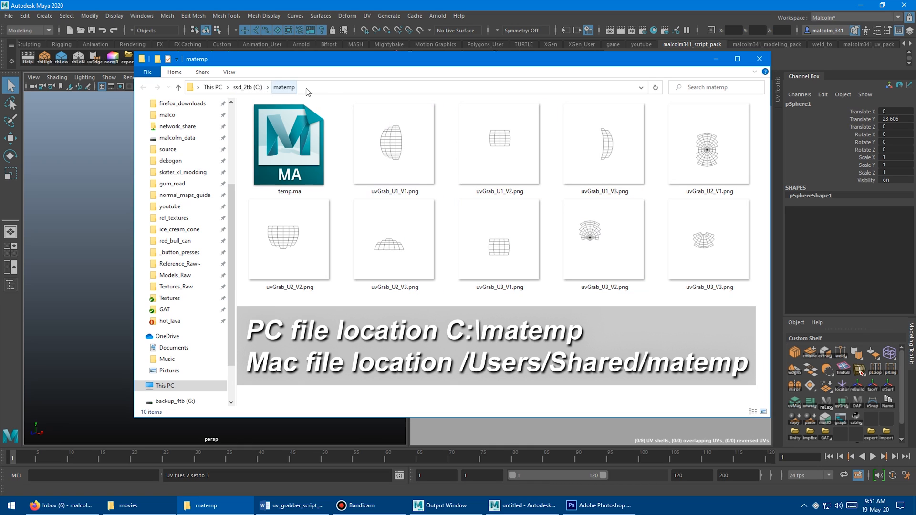
{"action": "left_click", "coordinate": [393, 240]}
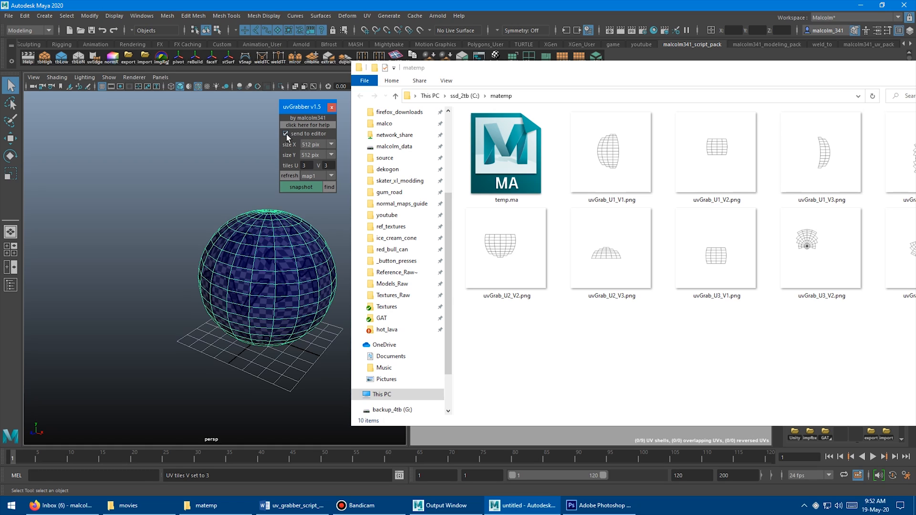
- Switch off 'send to editor' in uvGrabber, keeping the matemp tile snapshots listed
{"action": "left_click", "coordinate": [611, 252]}
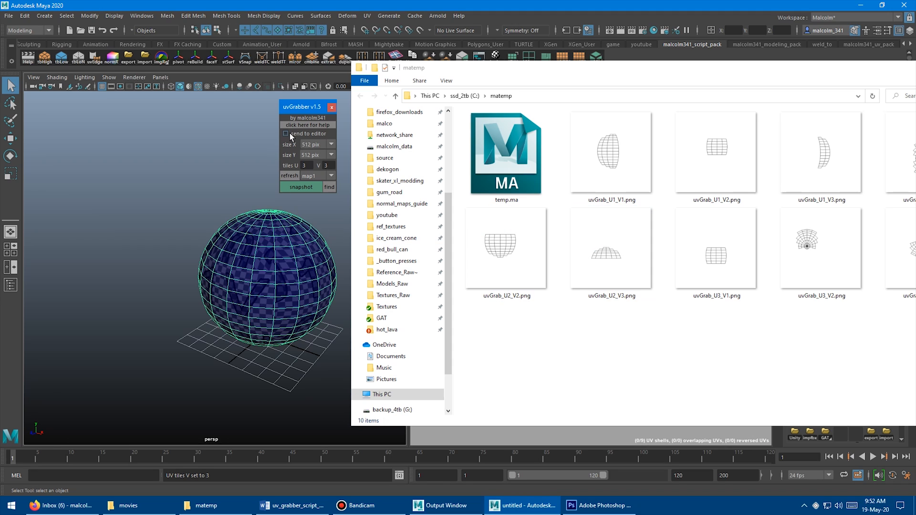
{"action": "left_click", "coordinate": [714, 152]}
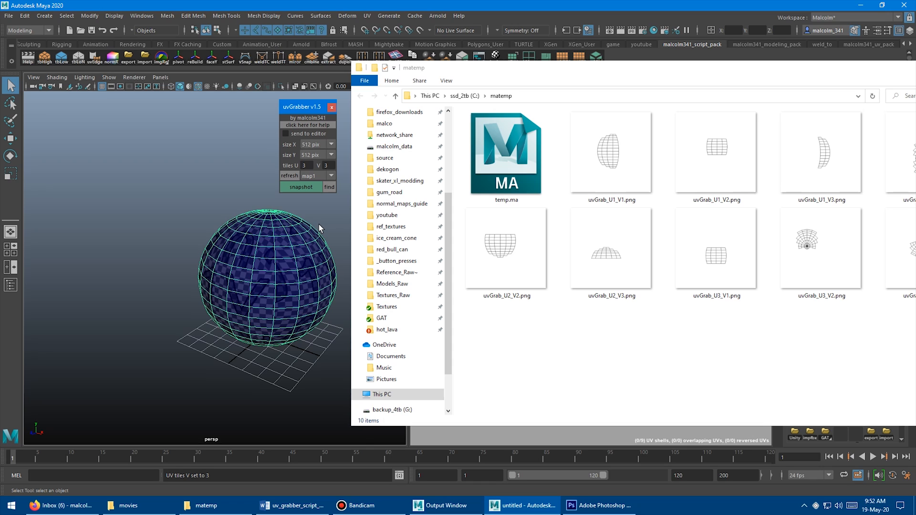
{"action": "mouse_move", "coordinate": [326, 227]}
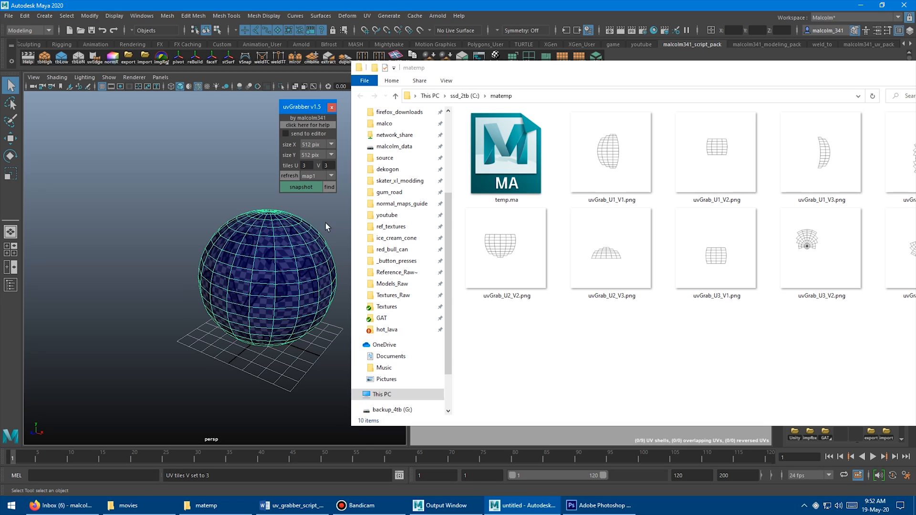
{"action": "left_click", "coordinate": [821, 251]}
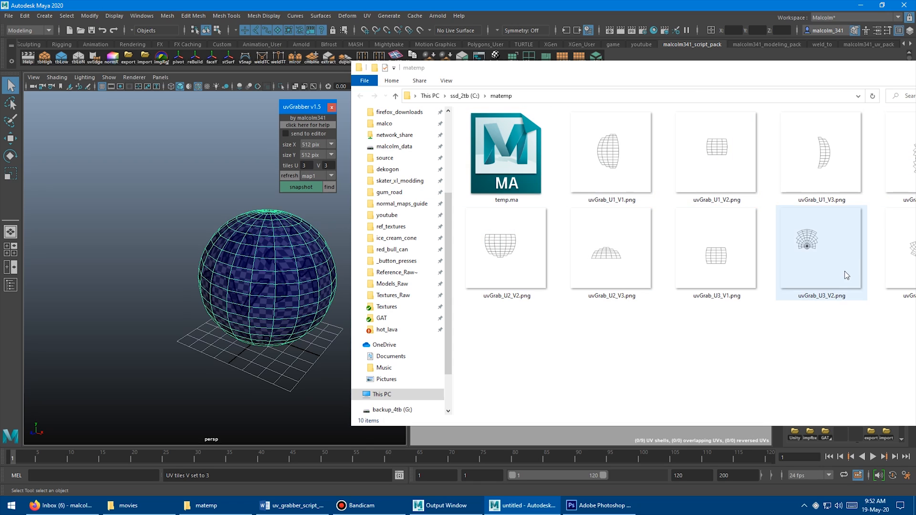
{"action": "left_click", "coordinate": [624, 314]}
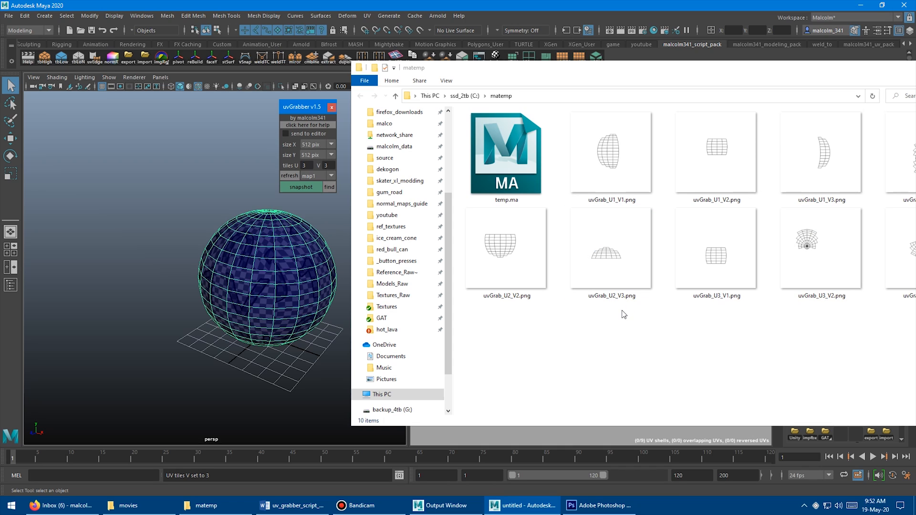
{"action": "mouse_move", "coordinate": [295, 107]}
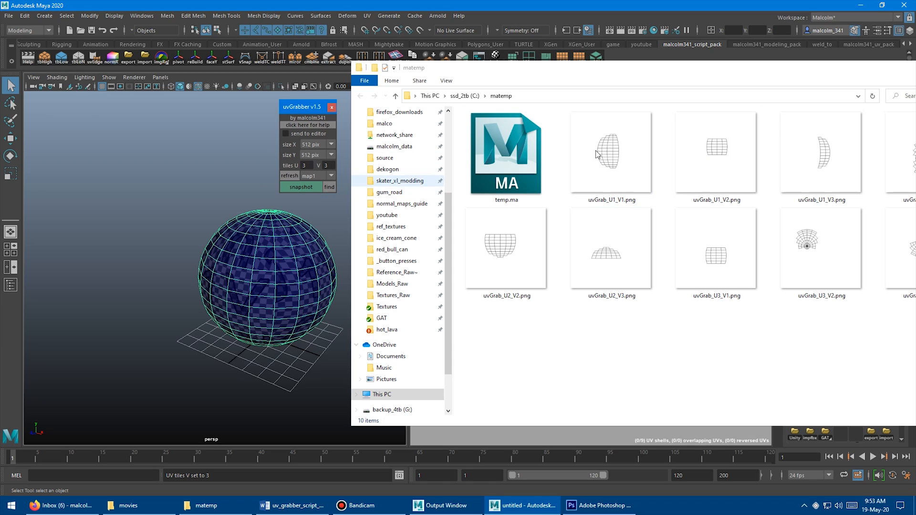
{"action": "mouse_move", "coordinate": [574, 322]}
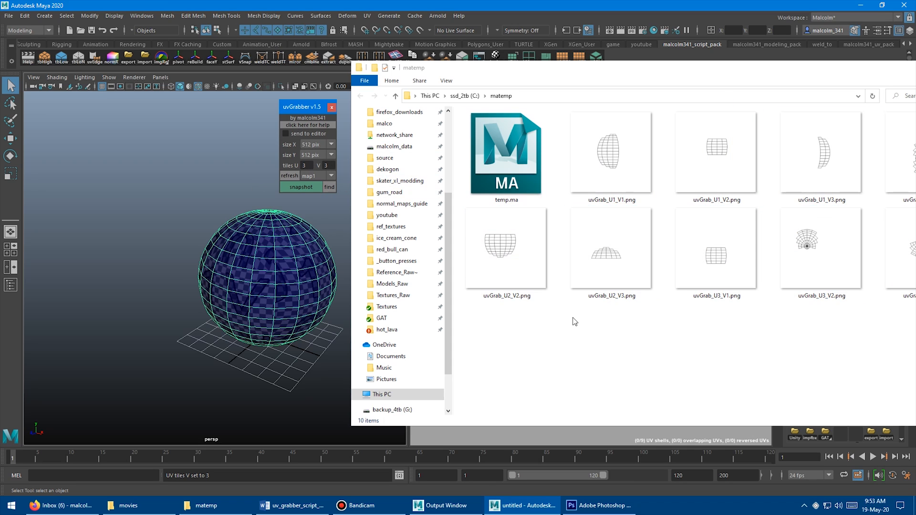
{"action": "mouse_move", "coordinate": [286, 221]}
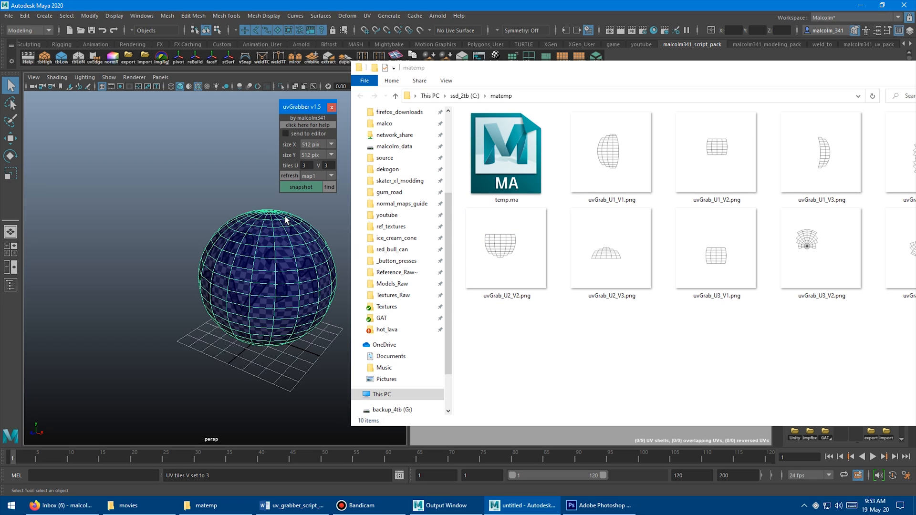
- Re-export the nine tile snapshots to matemp with tiles U 3 V 3, then re-enable sending to the editor
{"action": "left_click", "coordinate": [505, 153]}
{"action": "type", "text": "1"}
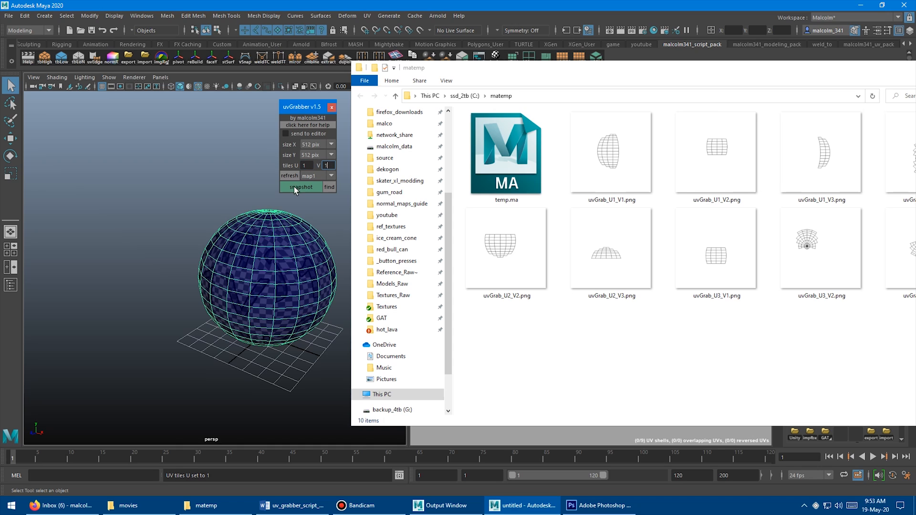
{"action": "left_click", "coordinate": [300, 187]}
{"action": "type", "text": "2"}
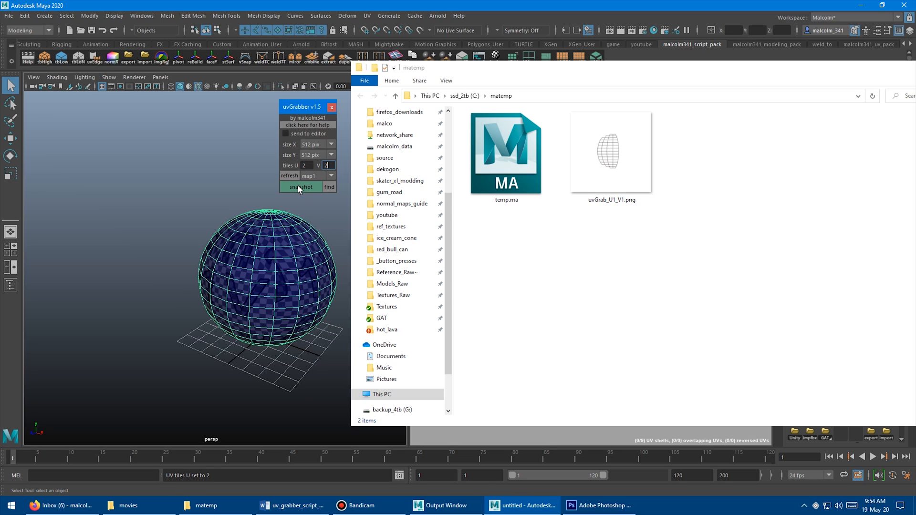
{"action": "left_click", "coordinate": [300, 187]}
{"action": "type", "text": "3"}
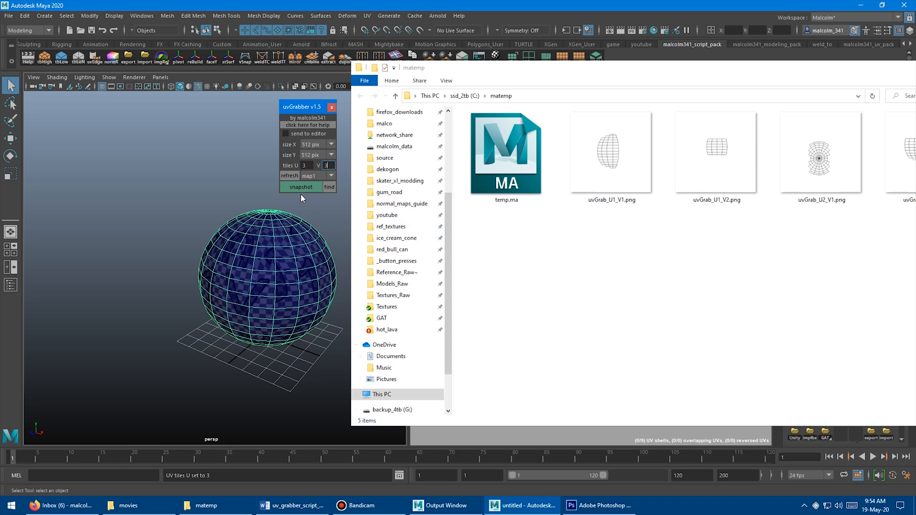
{"action": "left_click", "coordinate": [301, 187]}
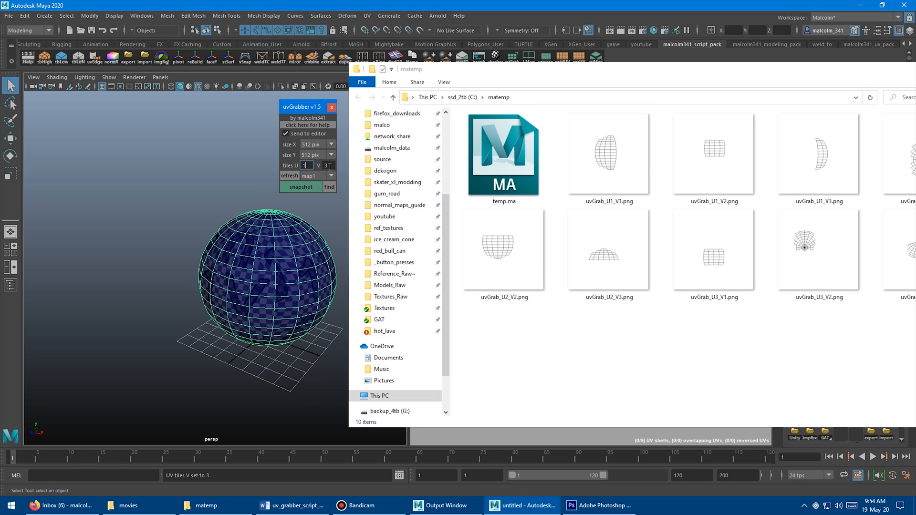
{"action": "left_click", "coordinate": [300, 187]}
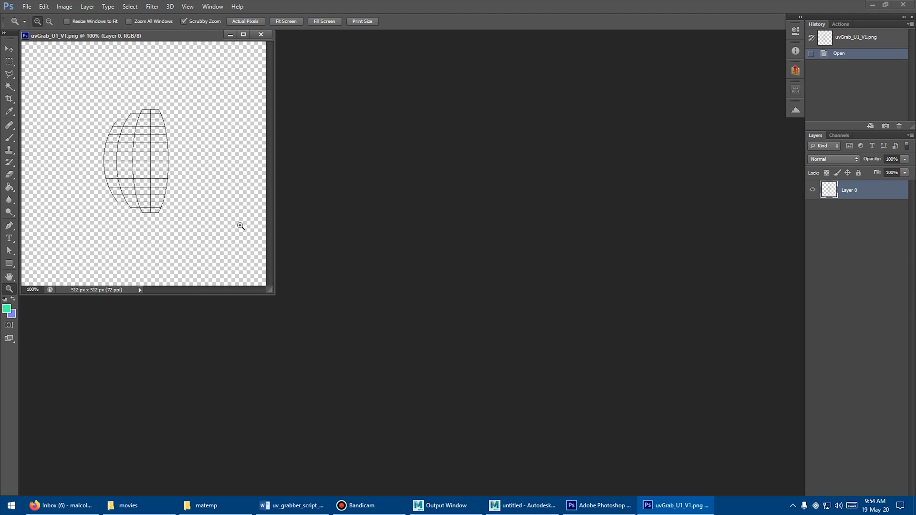
- Take a single snapshot so Photoshop opens uvGrab_U1_V1.png, then view the sphere's 3 by 3 UVs in Maya
{"action": "left_click", "coordinate": [206, 506]}
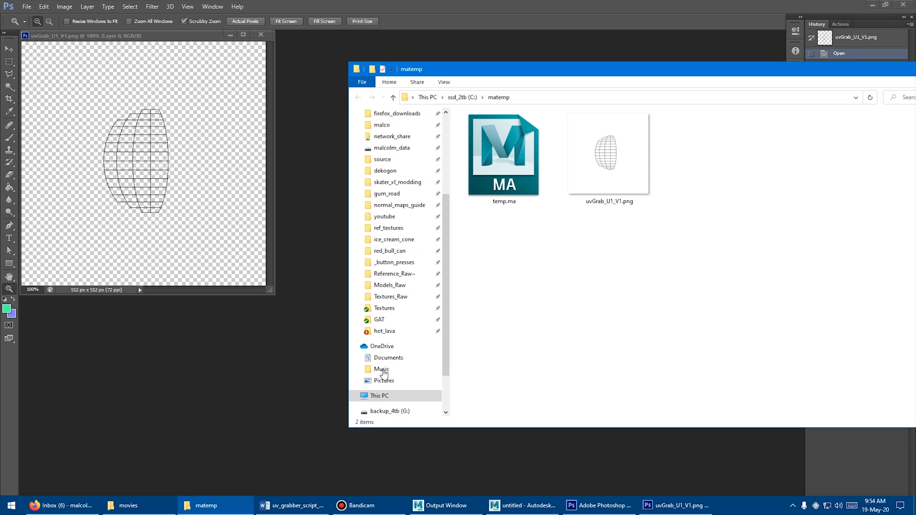
{"action": "mouse_move", "coordinate": [630, 260]}
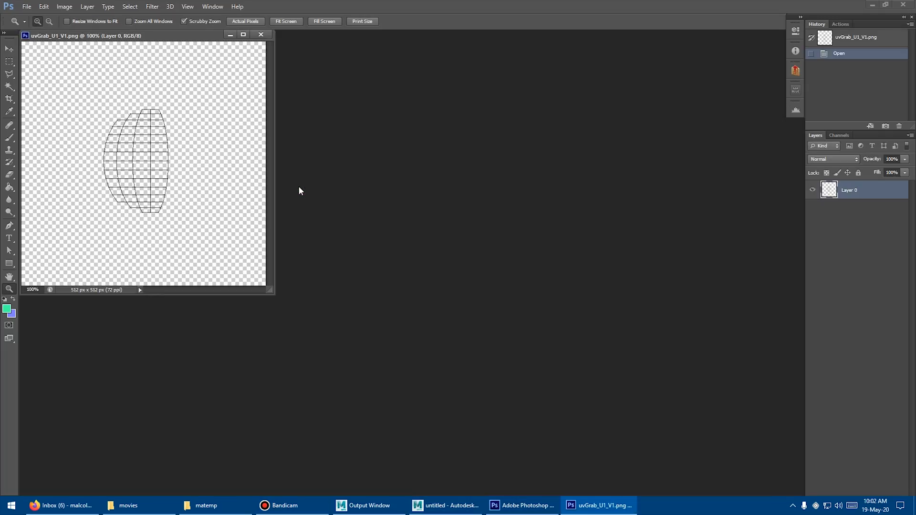
{"action": "left_click", "coordinate": [445, 505]}
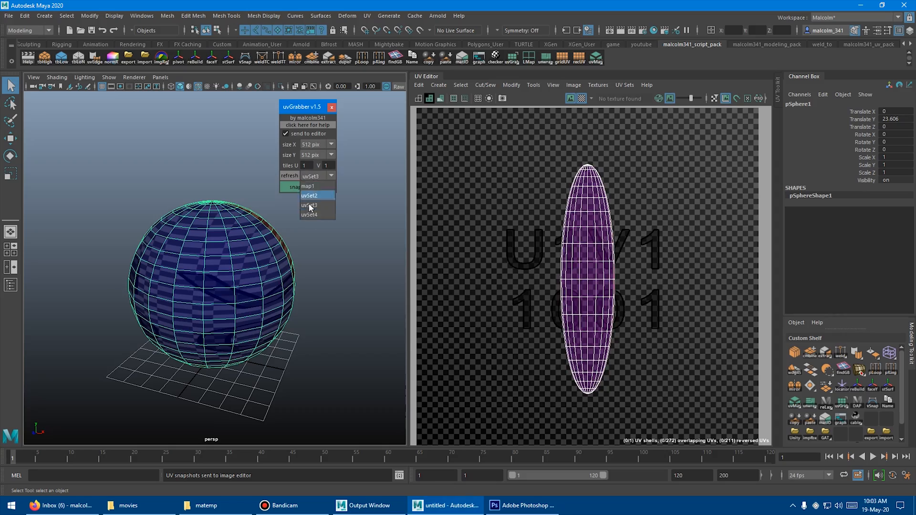
{"action": "left_click", "coordinate": [308, 186]}
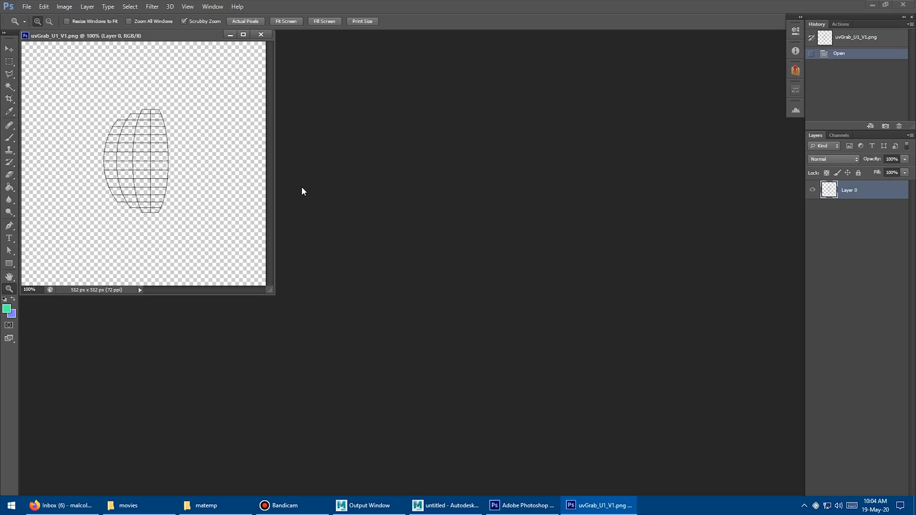
{"action": "left_click", "coordinate": [446, 506]}
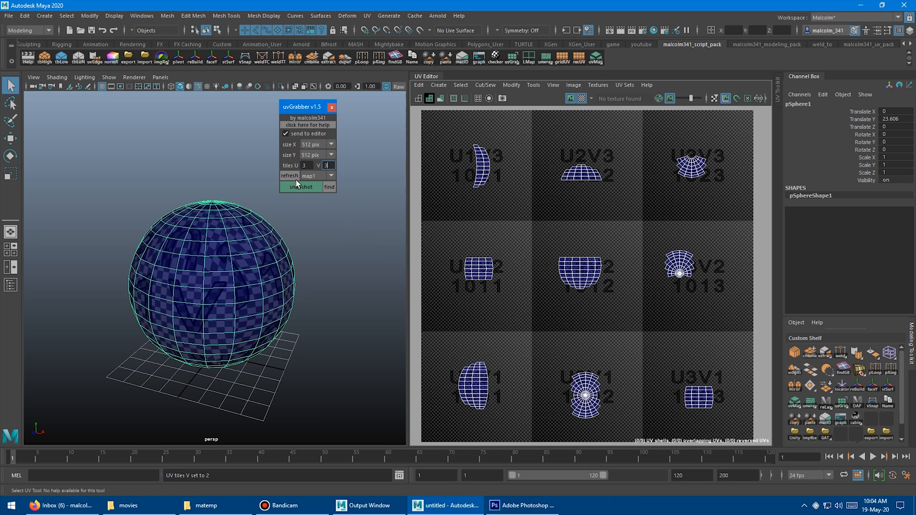